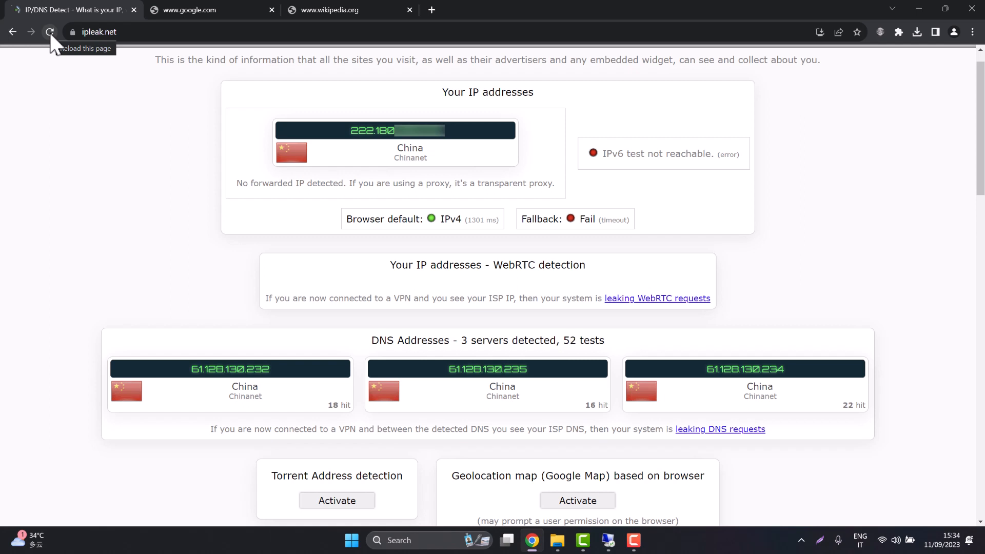
Re-run the ipleak.net test, confirming IP and DNS still show China.
{"action": "left_click", "coordinate": [49, 32]}
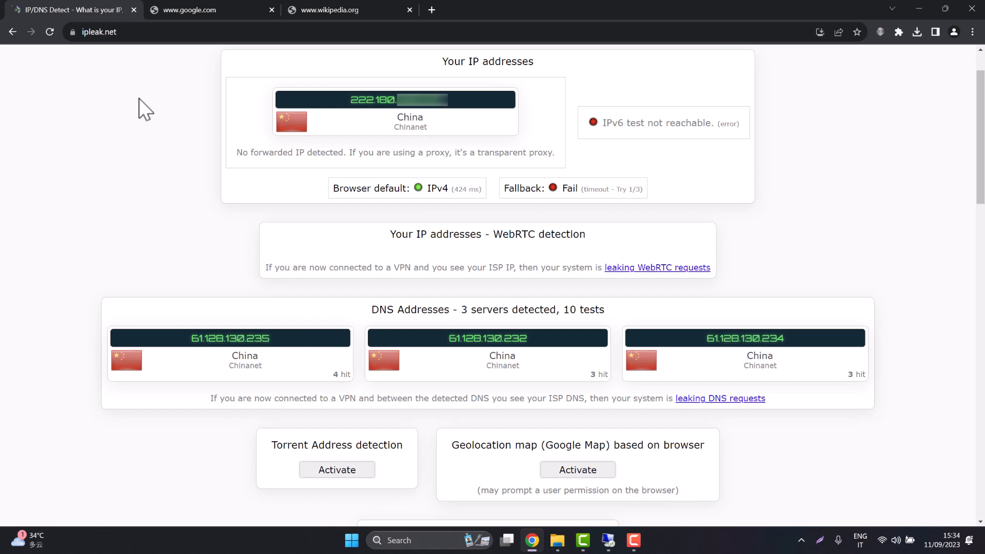
{"action": "left_click", "coordinate": [210, 9]}
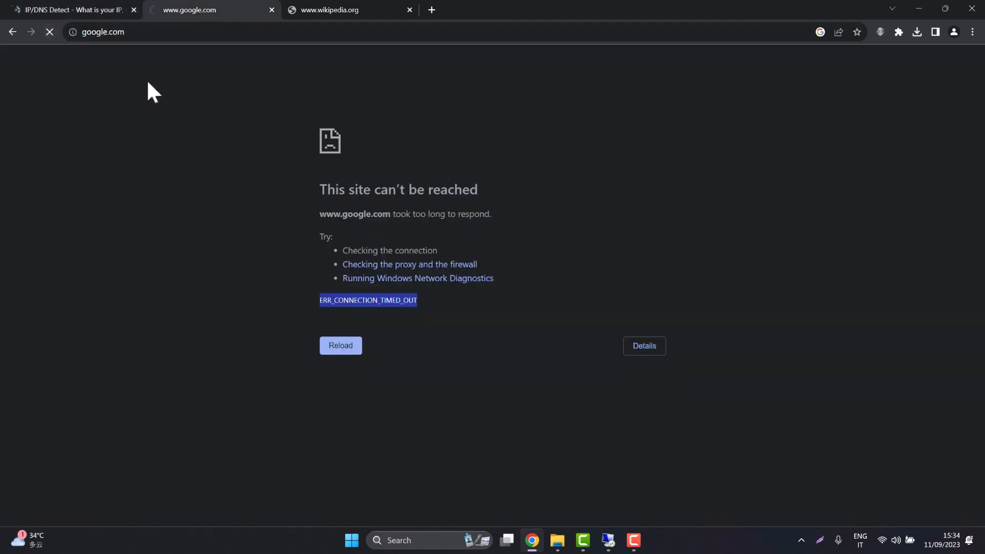
Retry loading Wikipedia and highlight its ERR_TIMED_OUT error code.
{"action": "left_click", "coordinate": [346, 9]}
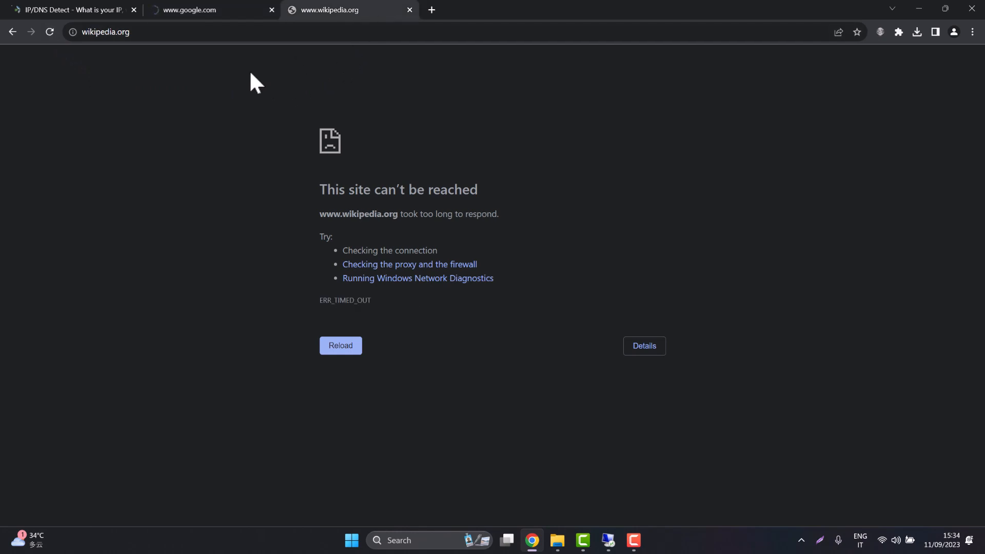
{"action": "left_click", "coordinate": [341, 345]}
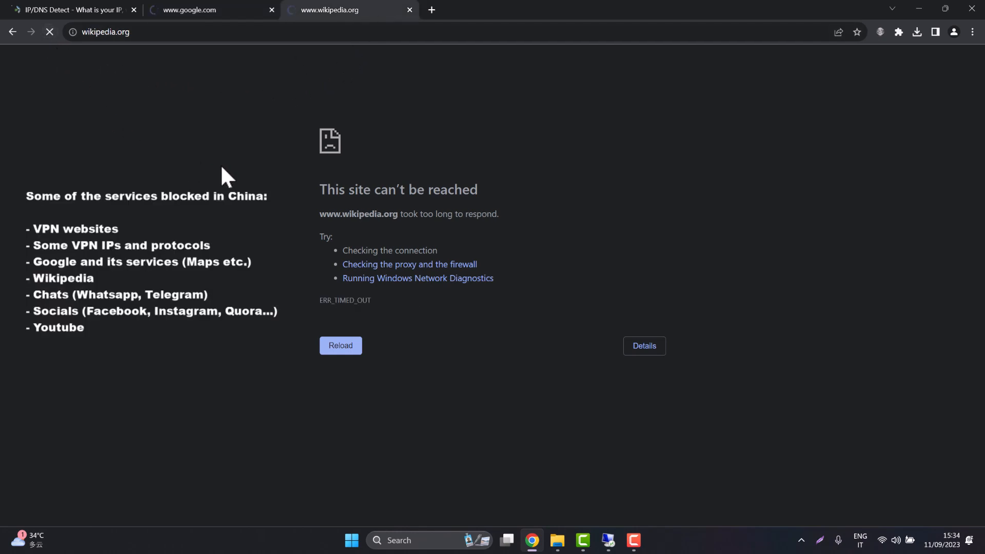
{"action": "mouse_move", "coordinate": [257, 181]}
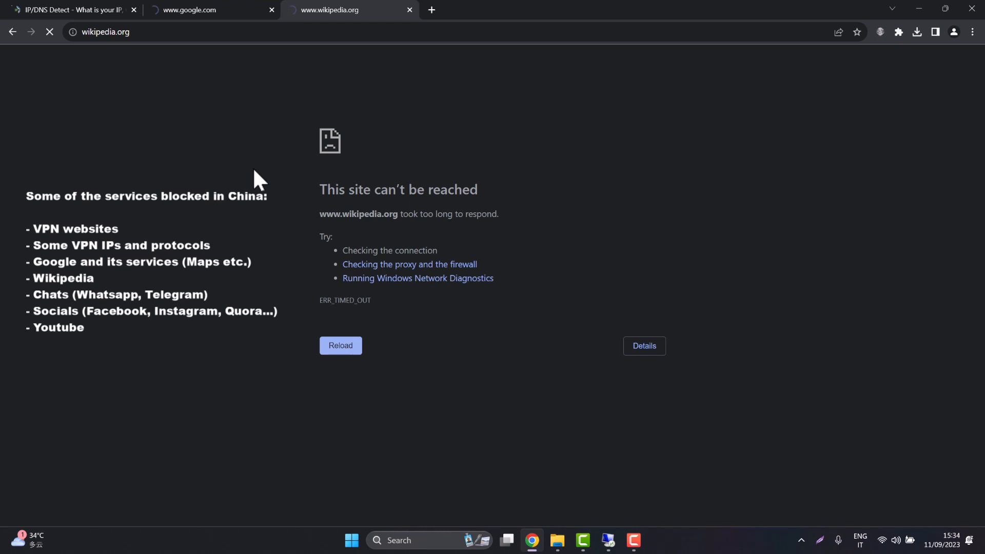
{"action": "mouse_move", "coordinate": [363, 302]}
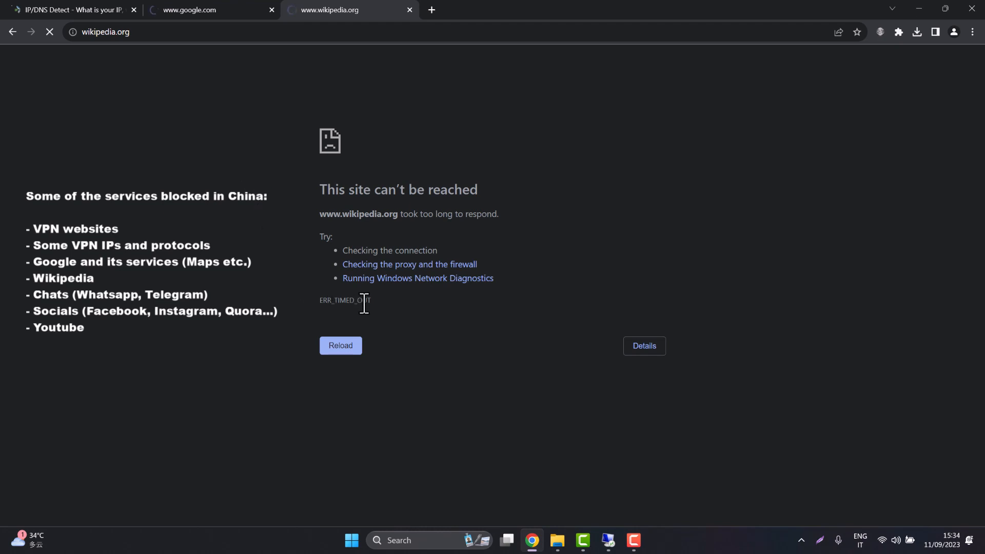
{"action": "double_click", "coordinate": [344, 301]}
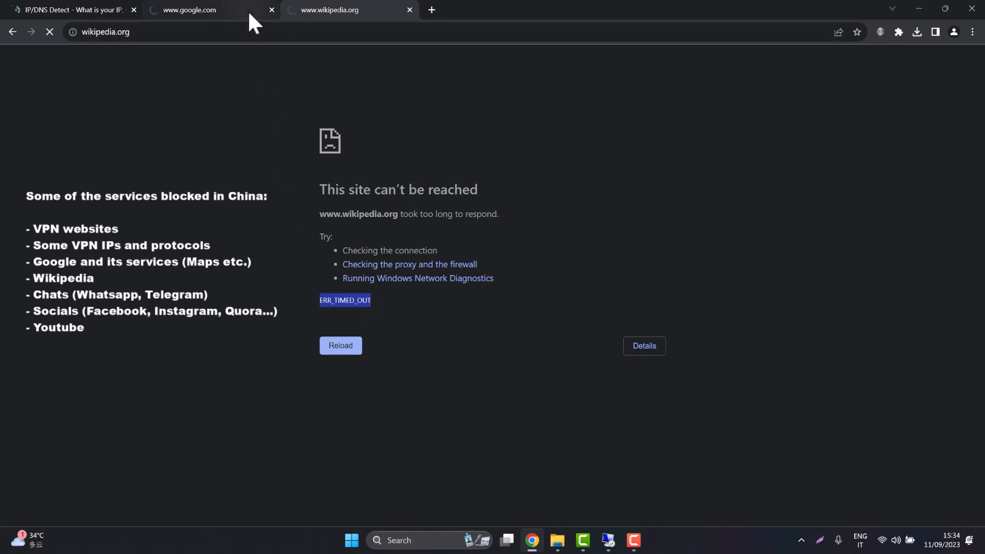
Highlight Google's ERR_CONNECTION_TIMED_OUT error, then Wikipedia's ERR_TIMED_OUT again.
{"action": "left_click", "coordinate": [210, 10]}
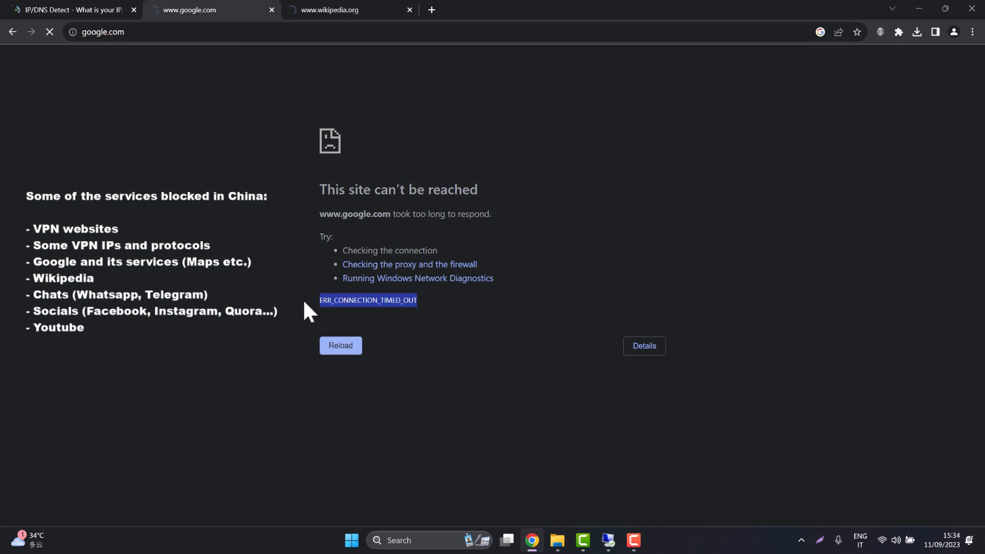
{"action": "mouse_move", "coordinate": [435, 323]}
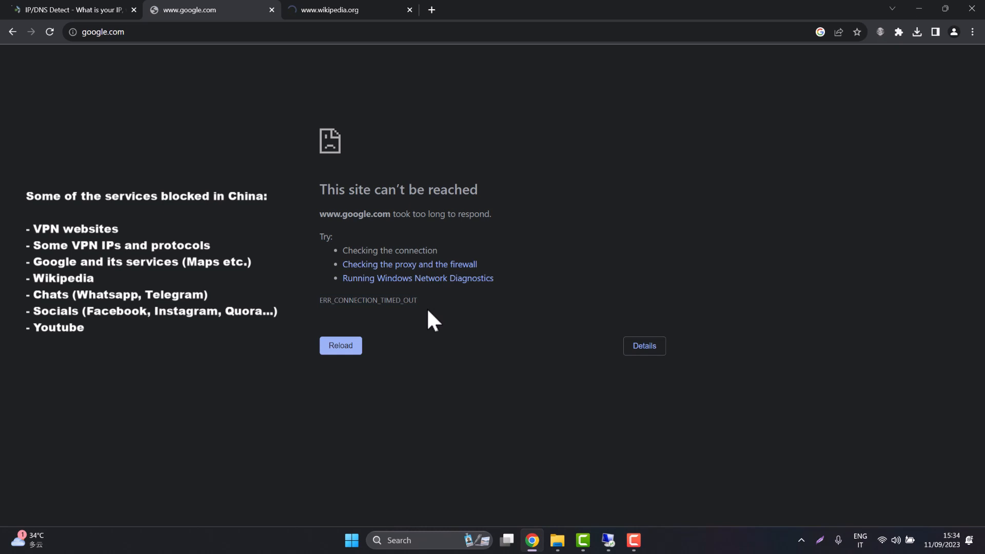
{"action": "double_click", "coordinate": [367, 300]}
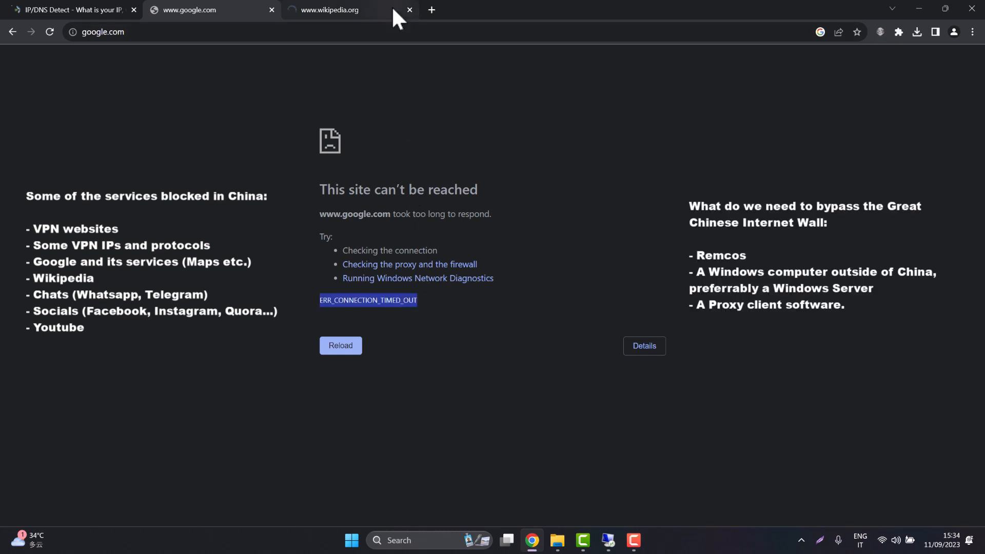
{"action": "left_click", "coordinate": [326, 11]}
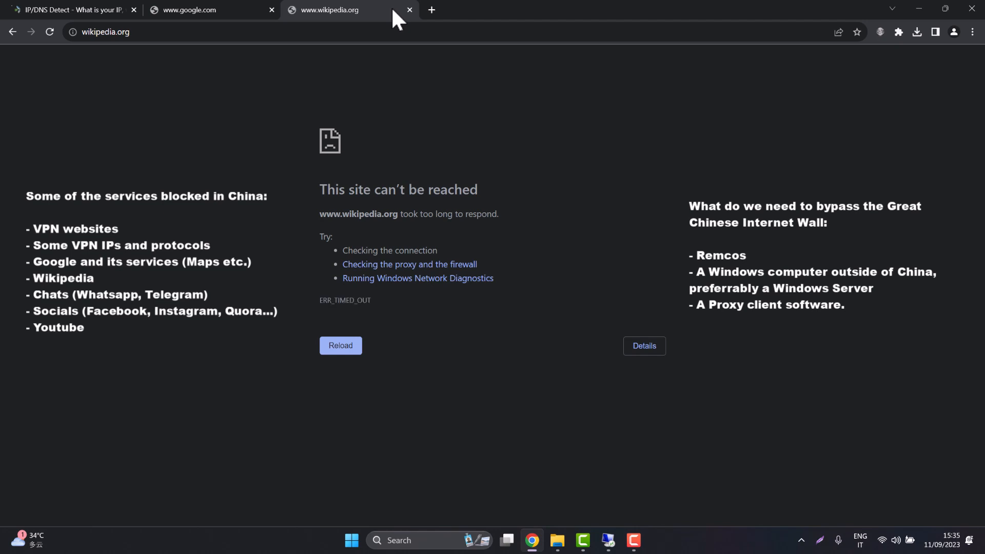
{"action": "double_click", "coordinate": [344, 299]}
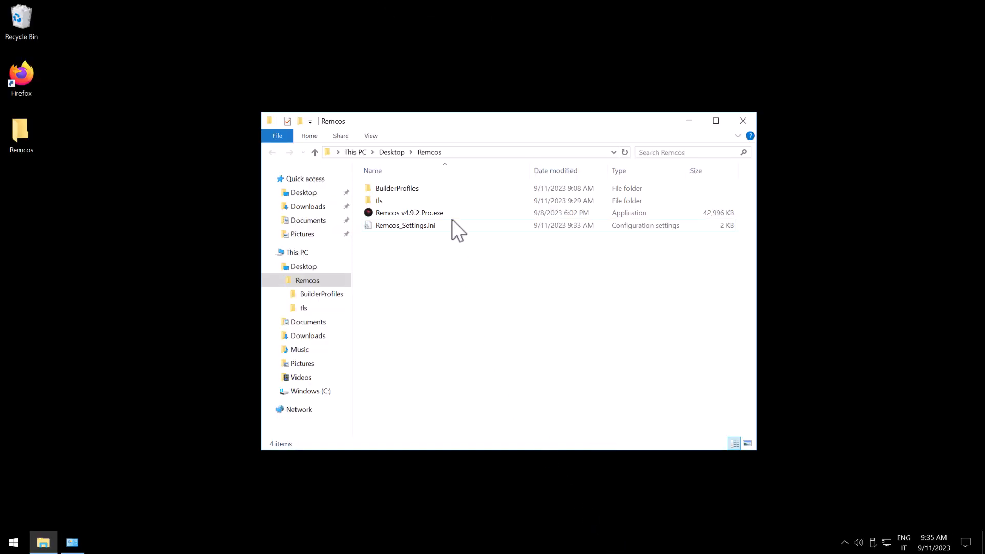
Launch Remcos v4.9.2 Pro.exe from the Remcos folder on the server desktop.
{"action": "left_click", "coordinate": [408, 212]}
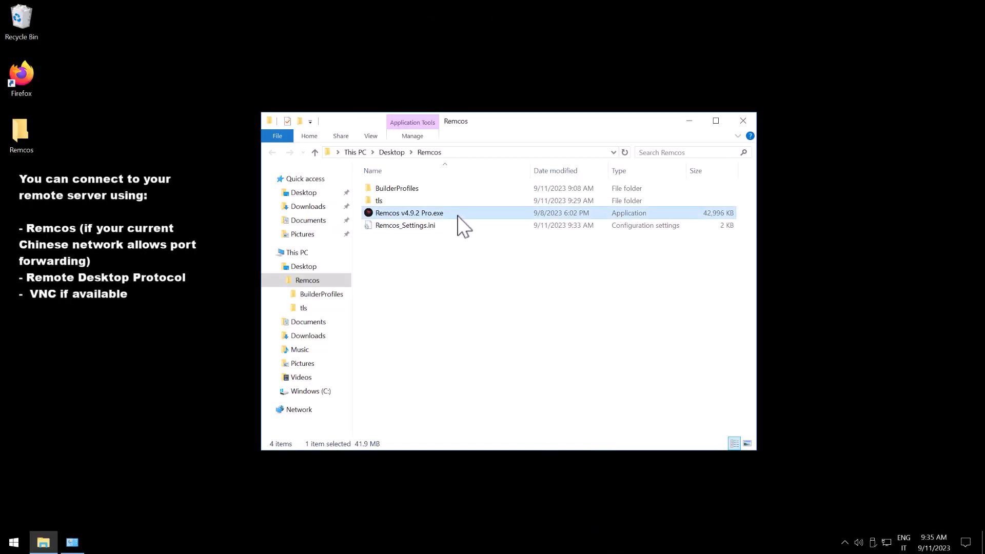
{"action": "right_click", "coordinate": [409, 213]}
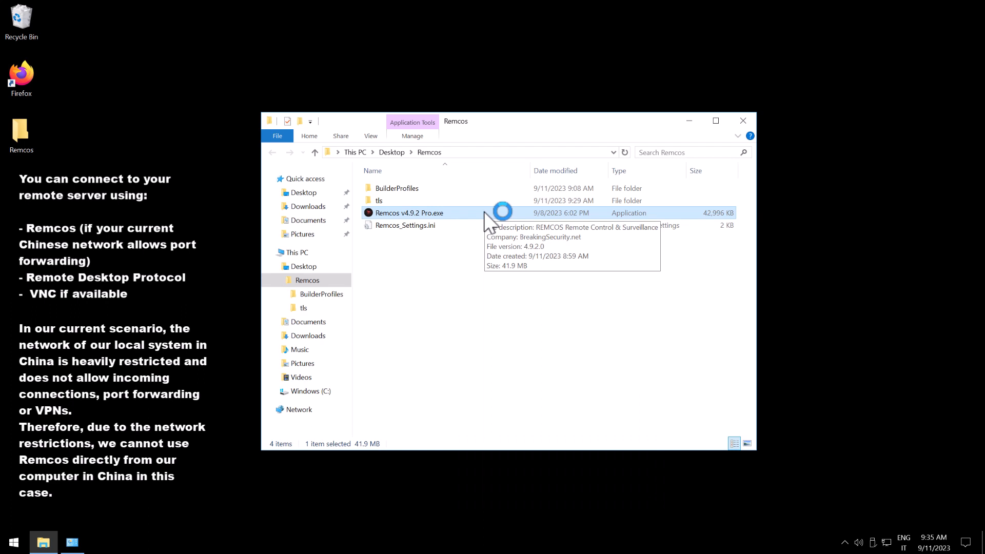
{"action": "double_click", "coordinate": [407, 212]}
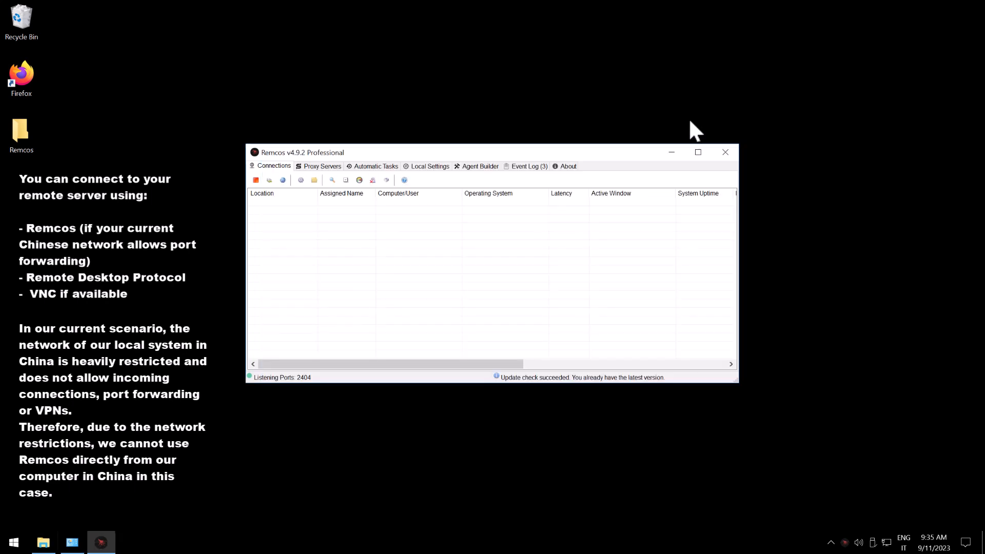
{"action": "mouse_move", "coordinate": [494, 179]}
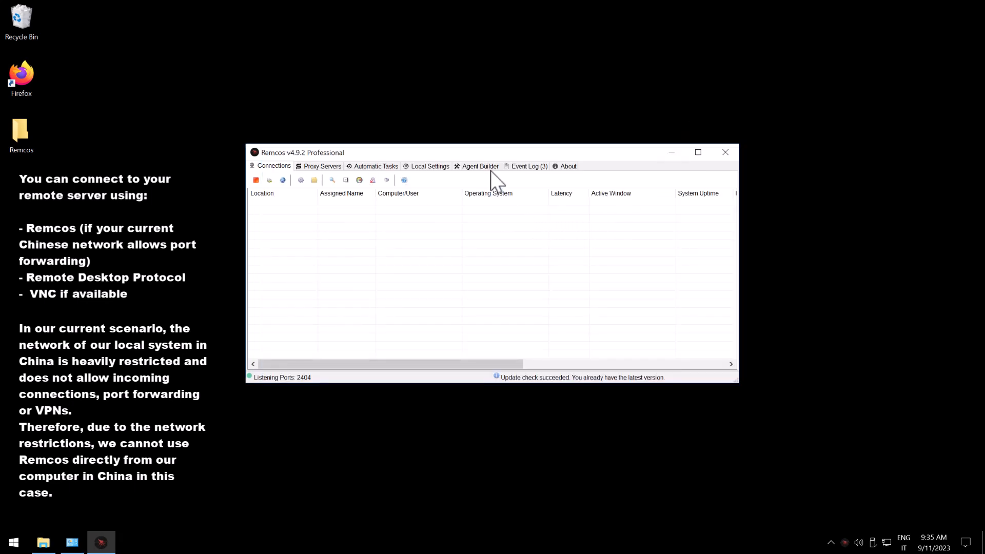
{"action": "mouse_move", "coordinate": [487, 178]}
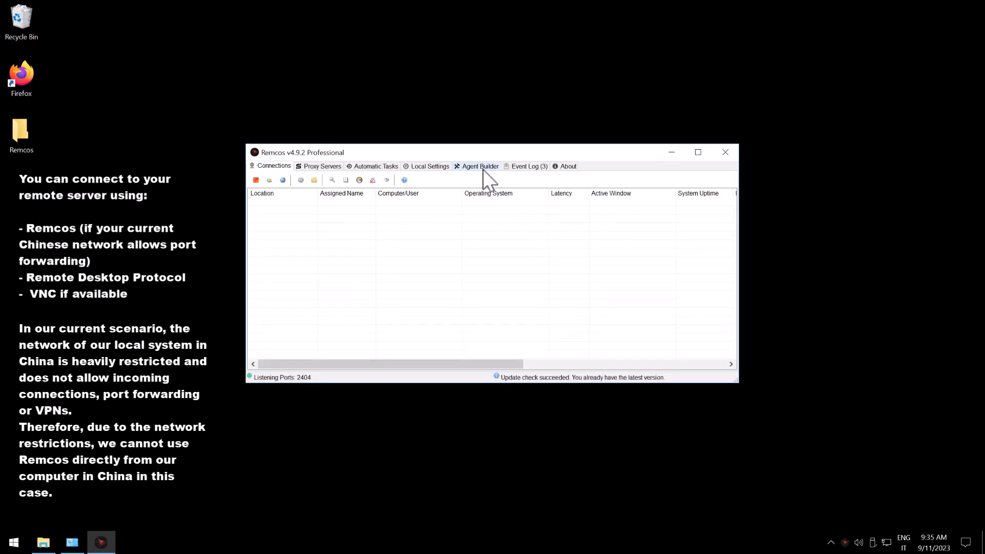
In Agent Builder, add 127.0.0.1 port 2404 as the agent connection.
{"action": "left_click", "coordinate": [480, 166]}
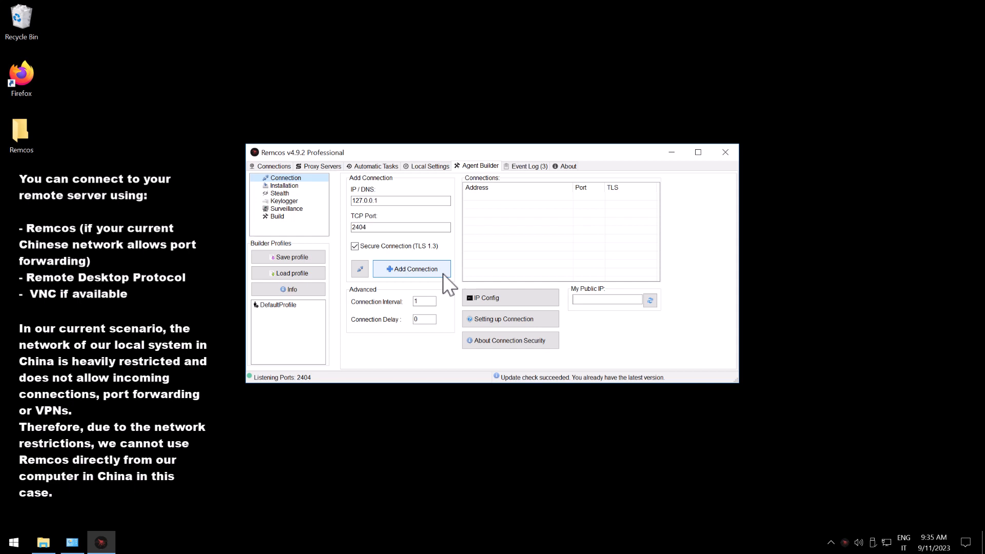
{"action": "left_click", "coordinate": [411, 269]}
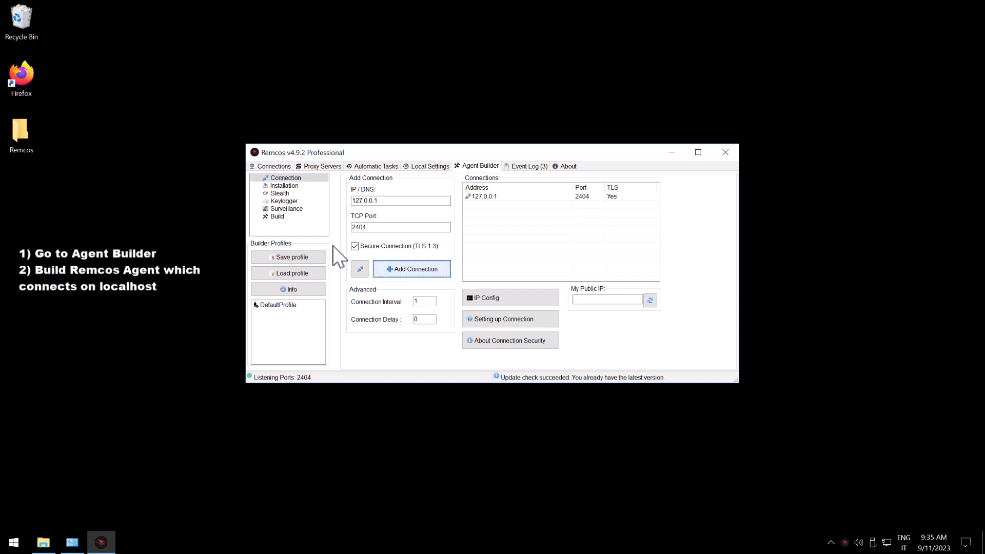
{"action": "mouse_move", "coordinate": [293, 219]}
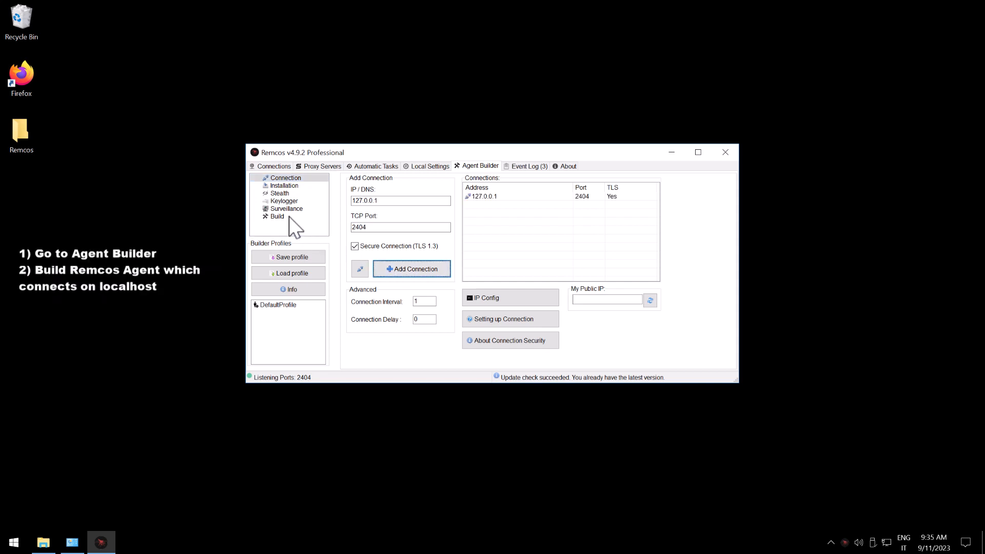
{"action": "left_click", "coordinate": [277, 217]}
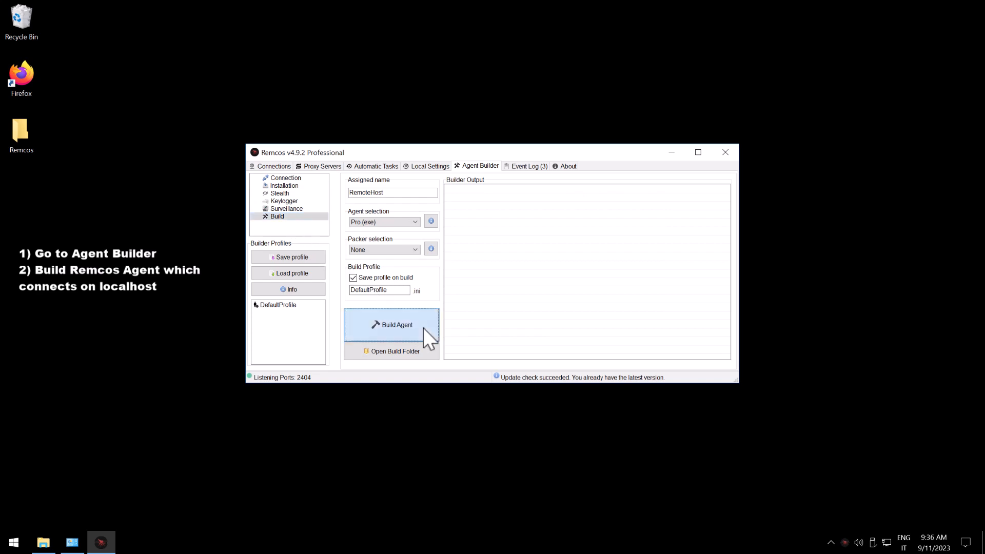
Build the RemoteHost agent and save it as remcos_a.exe.
{"action": "left_click", "coordinate": [391, 325]}
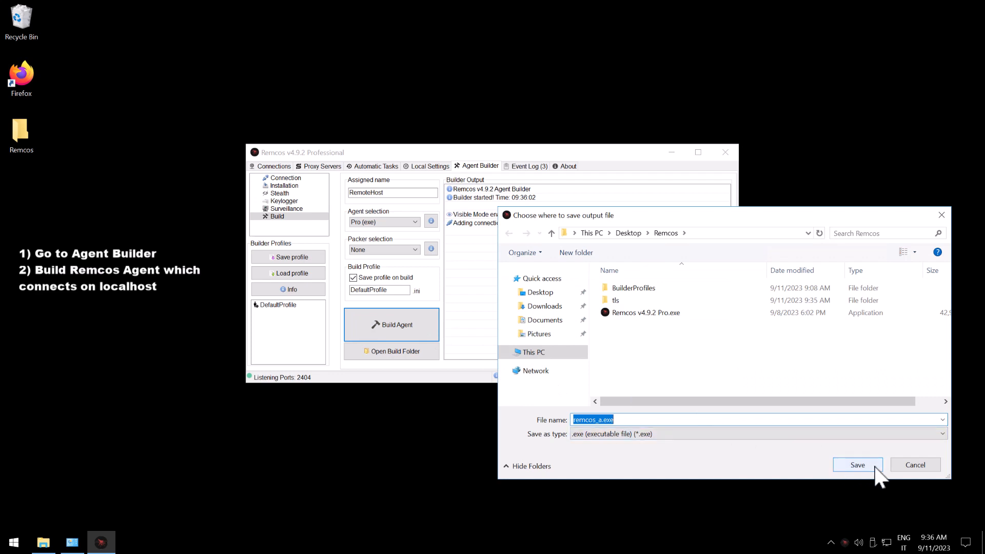
{"action": "left_click", "coordinate": [855, 465]}
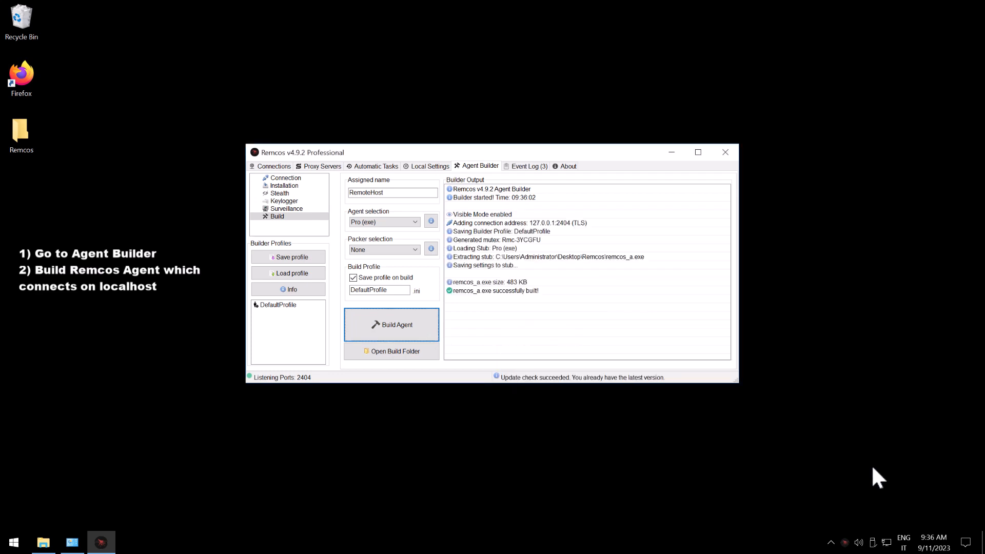
{"action": "mouse_move", "coordinate": [437, 365]}
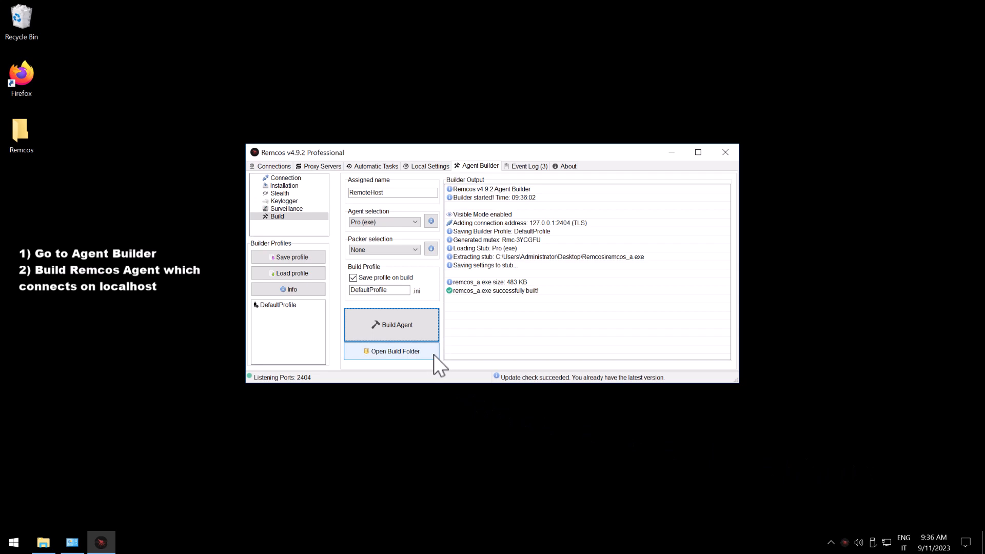
Run remcos_a.exe from the build folder so it connects over TLS to 127.0.0.1:2404.
{"action": "left_click", "coordinate": [391, 351]}
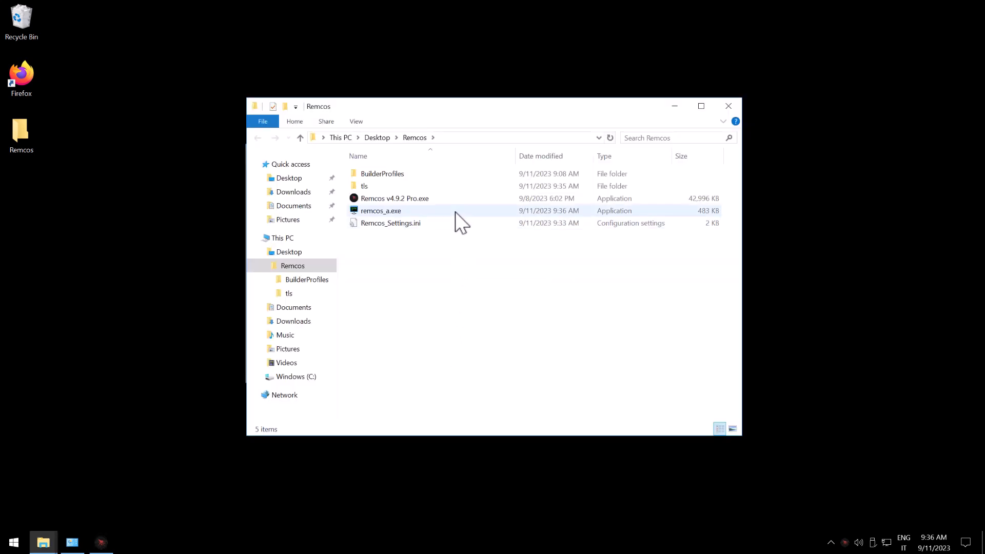
{"action": "right_click", "coordinate": [380, 211]}
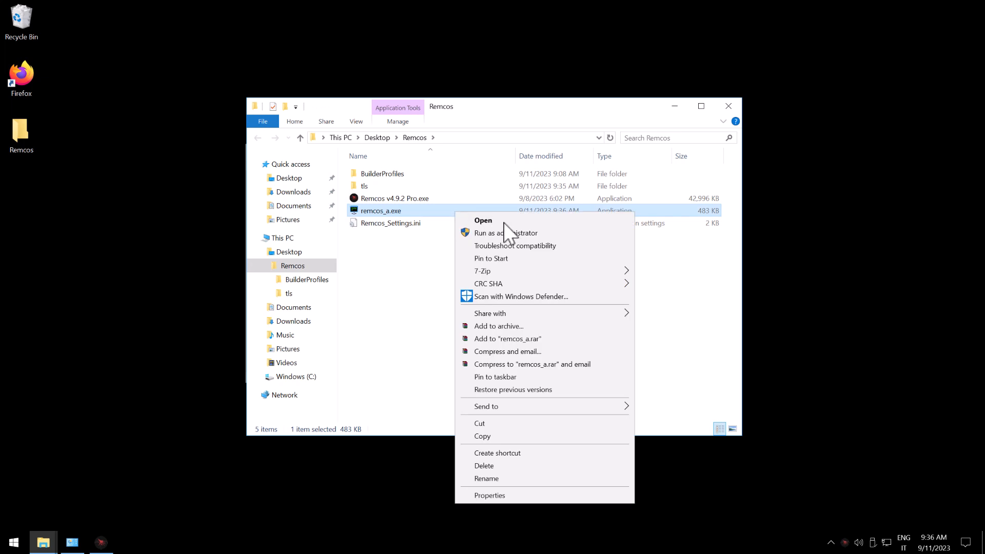
{"action": "left_click", "coordinate": [483, 220]}
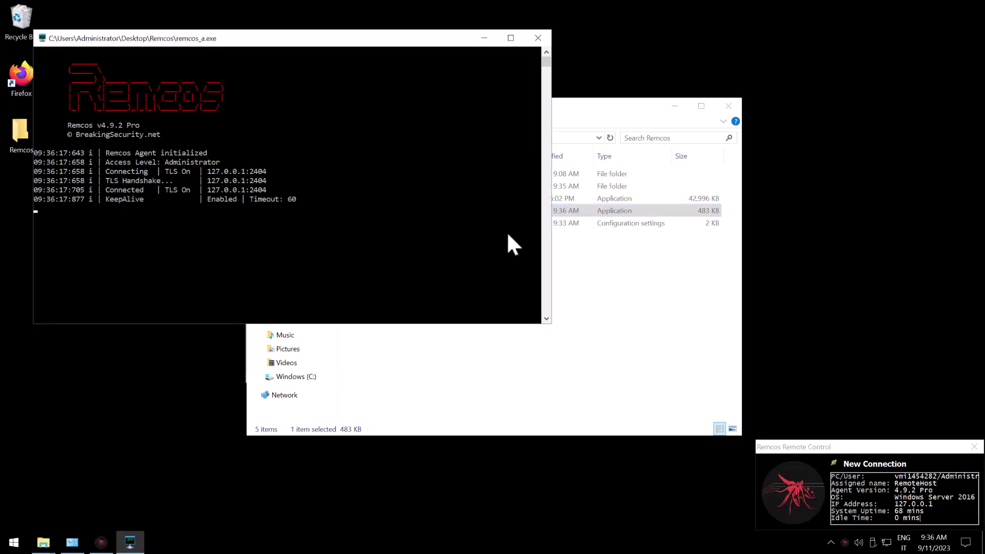
{"action": "mouse_move", "coordinate": [612, 185]}
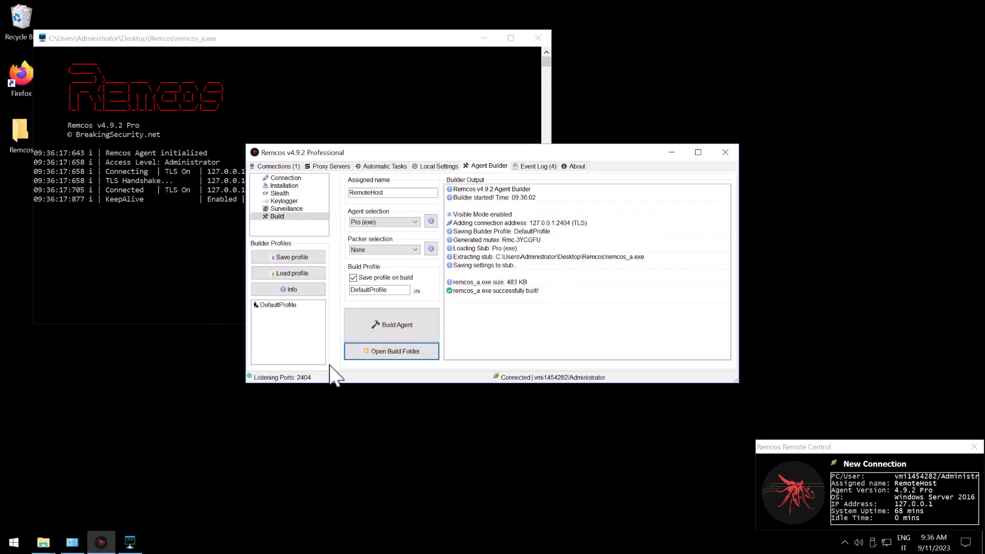
{"action": "mouse_move", "coordinate": [405, 166]}
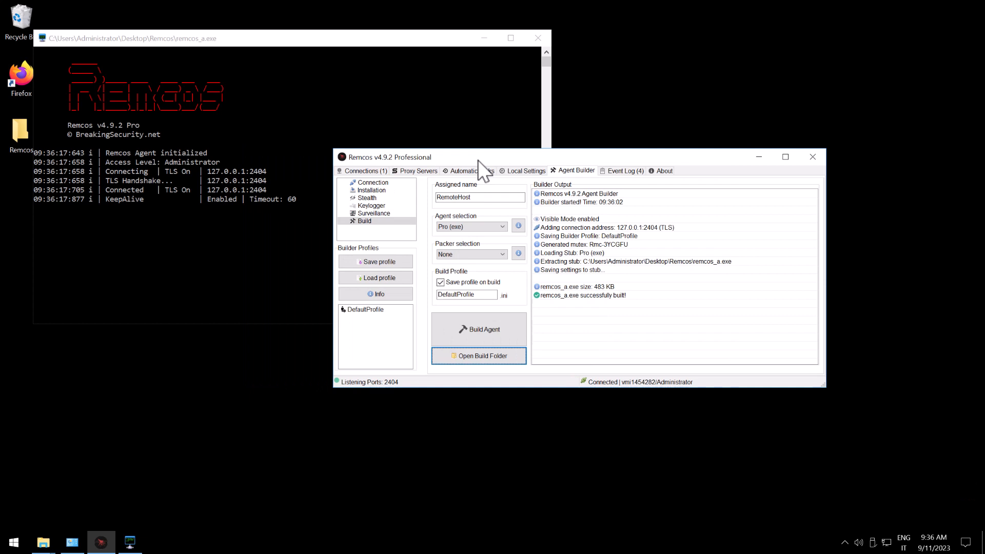
{"action": "mouse_move", "coordinate": [370, 186]}
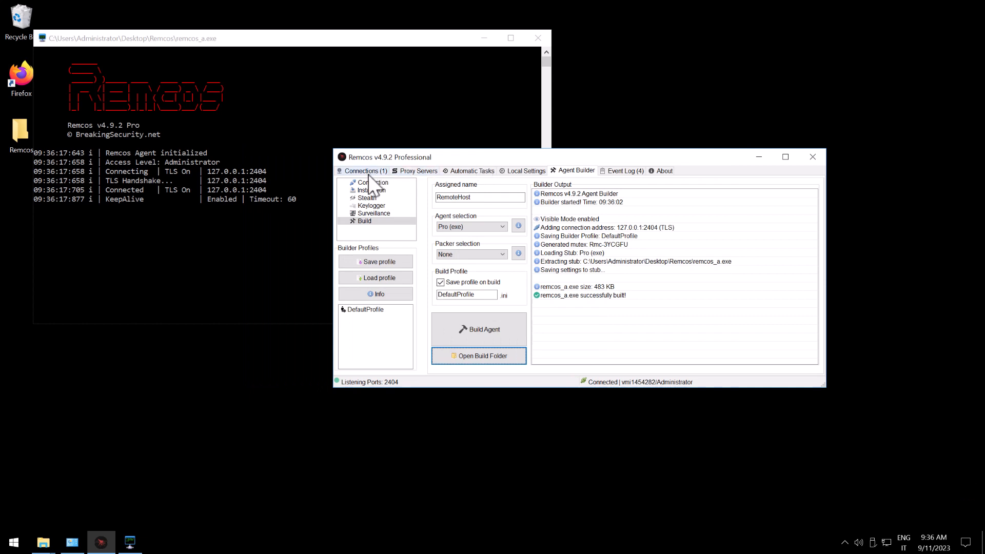
Start a direct SOCKS5 proxy on port 1080 on the RemoteHost agent via Network > Proxy.
{"action": "left_click", "coordinate": [362, 171]}
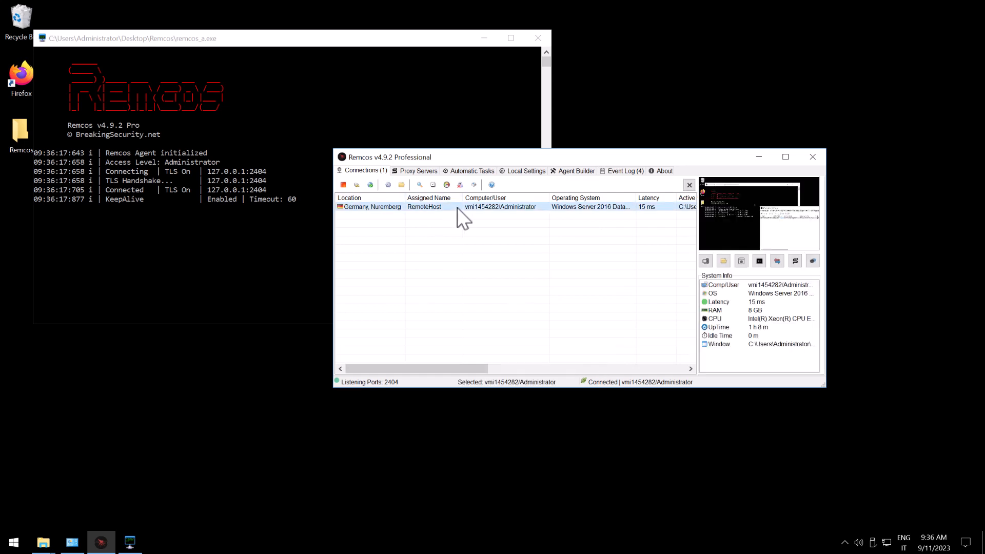
{"action": "right_click", "coordinate": [461, 207]}
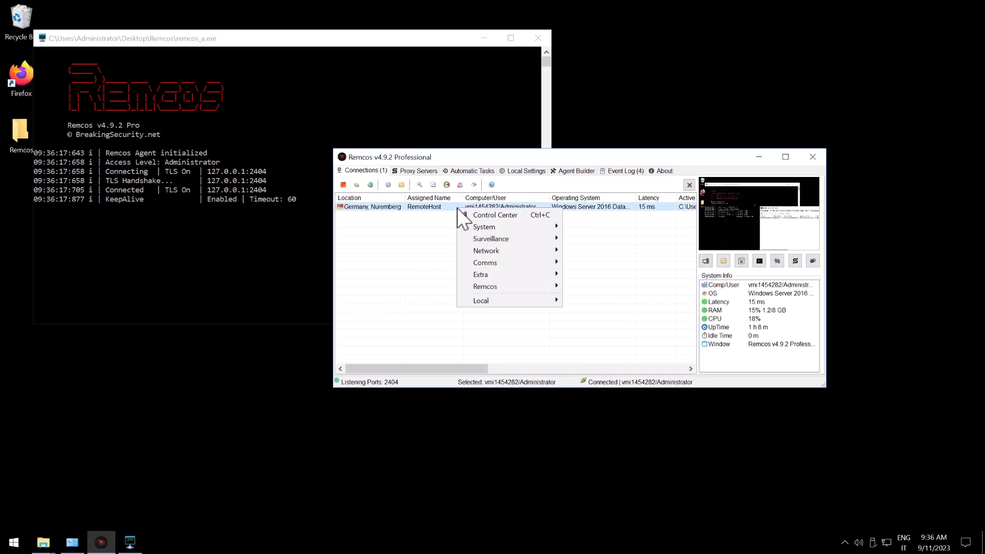
{"action": "mouse_move", "coordinate": [485, 250]}
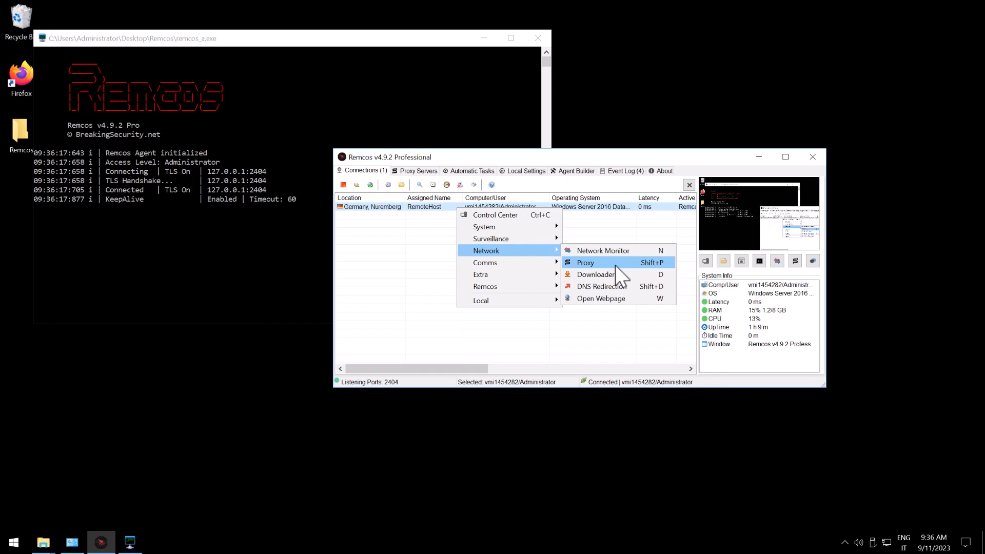
{"action": "left_click", "coordinate": [583, 262]}
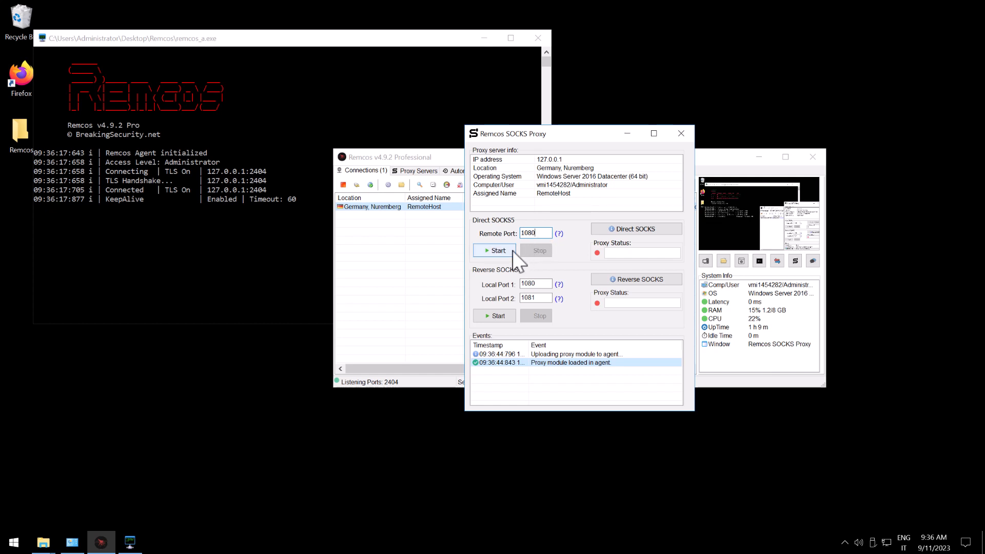
{"action": "left_click", "coordinate": [493, 251]}
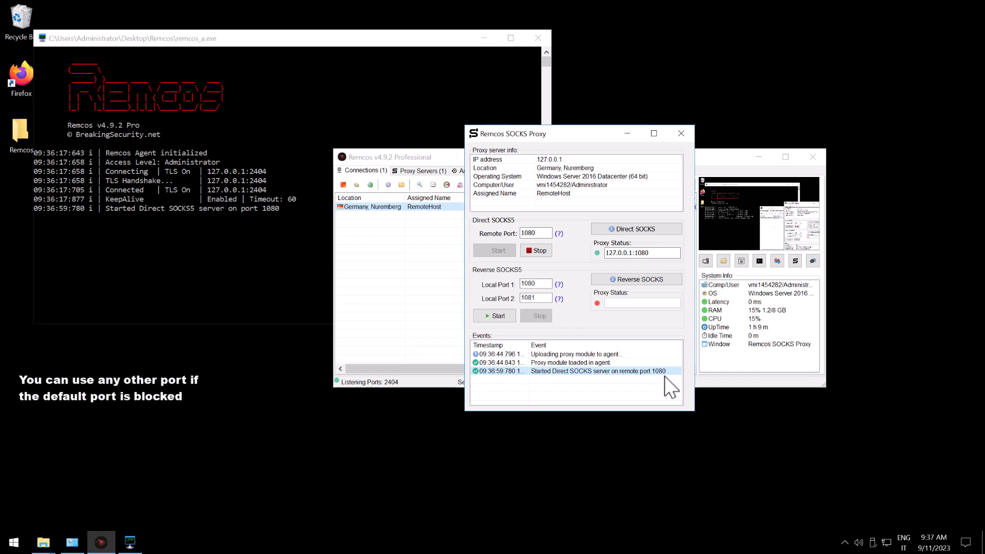
{"action": "mouse_move", "coordinate": [684, 137]}
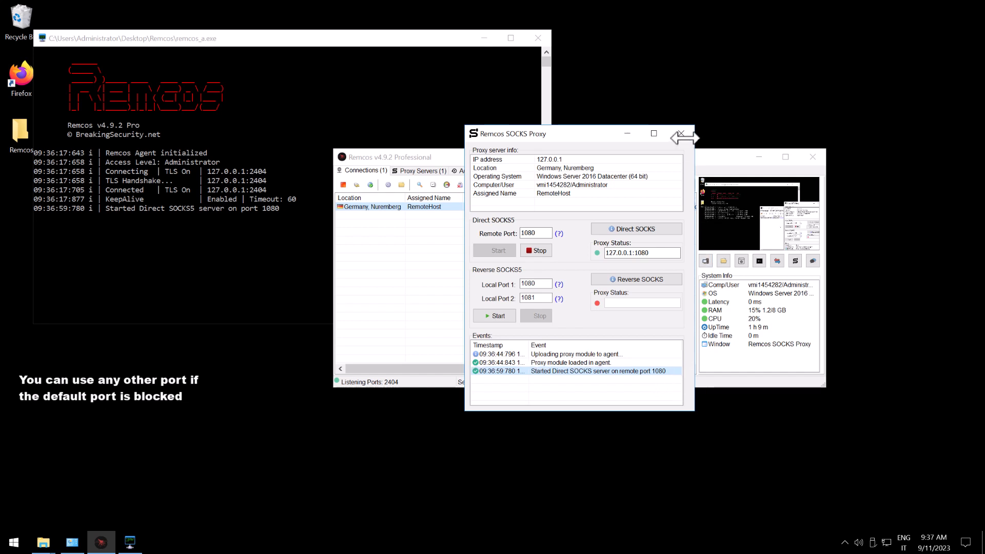
In Proxy Helper options, enter the server IP as SOCKS5 proxy with port 1080.
{"action": "left_click", "coordinate": [684, 135]}
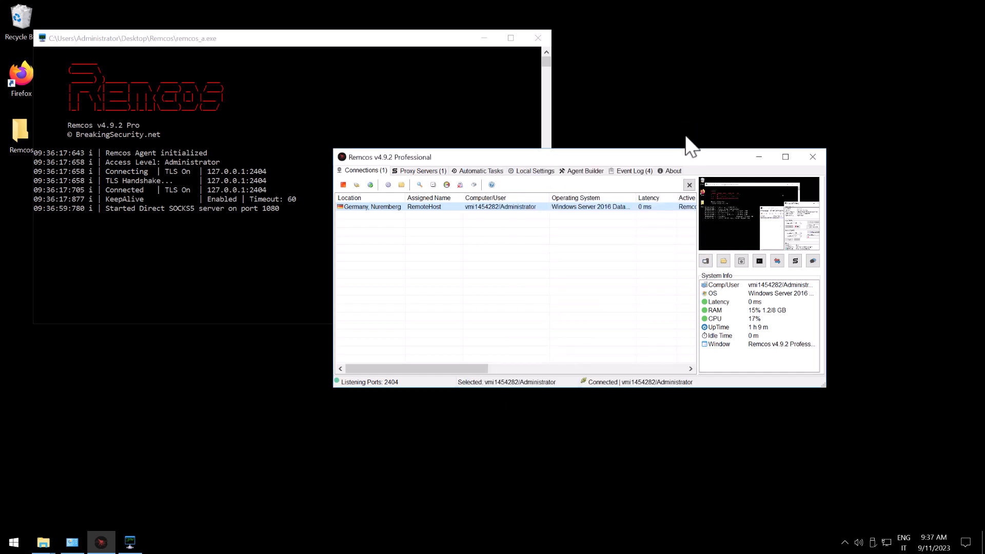
{"action": "mouse_move", "coordinate": [546, 12]}
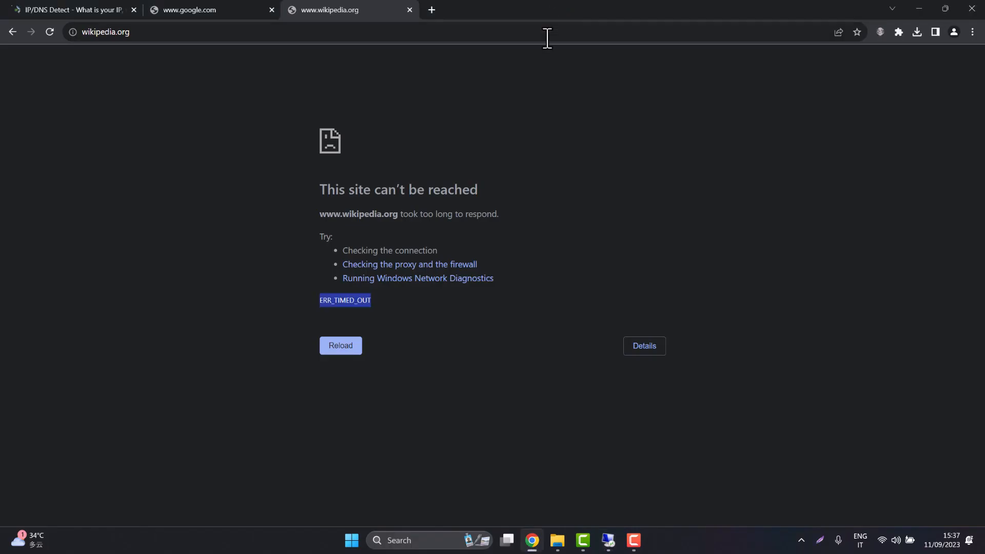
{"action": "mouse_move", "coordinate": [840, 107]}
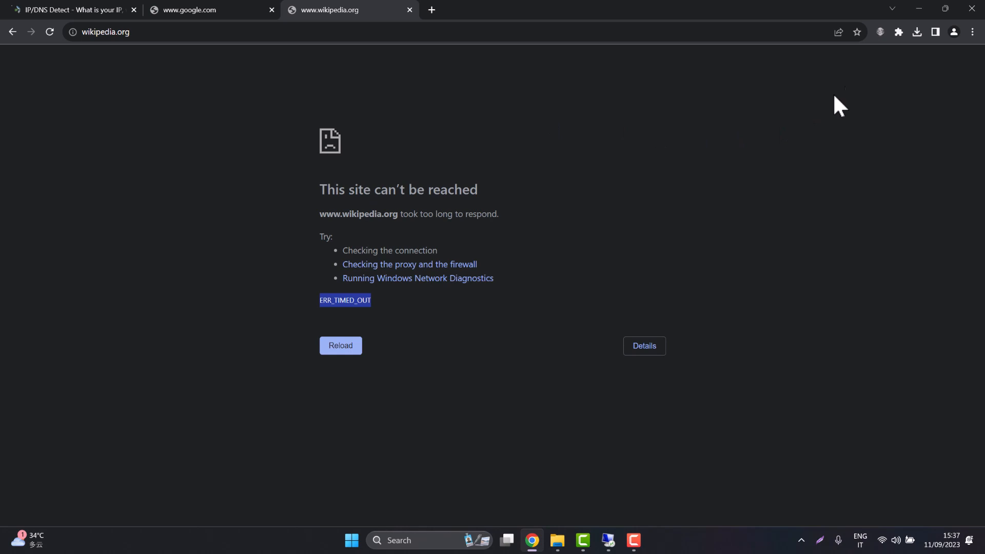
{"action": "mouse_move", "coordinate": [880, 32]}
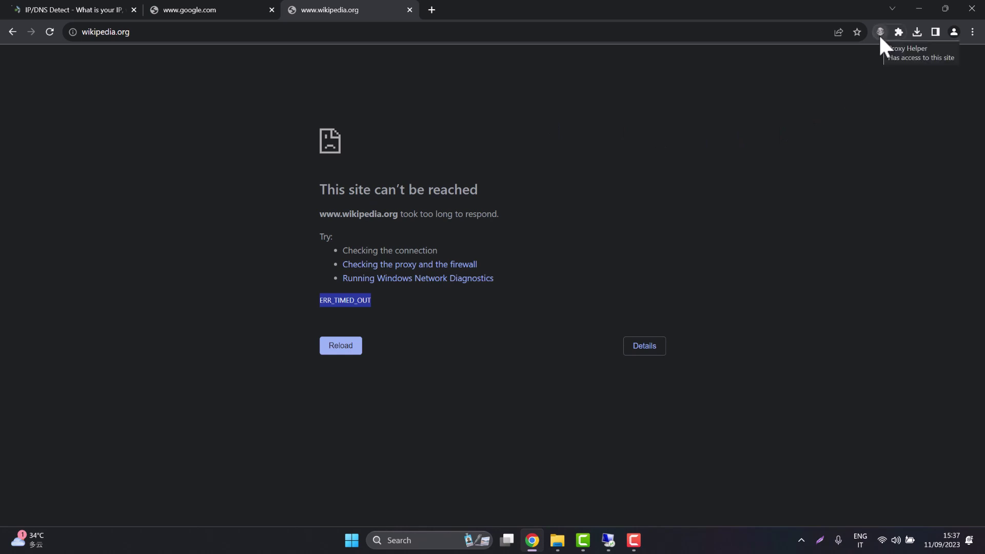
{"action": "right_click", "coordinate": [879, 32]}
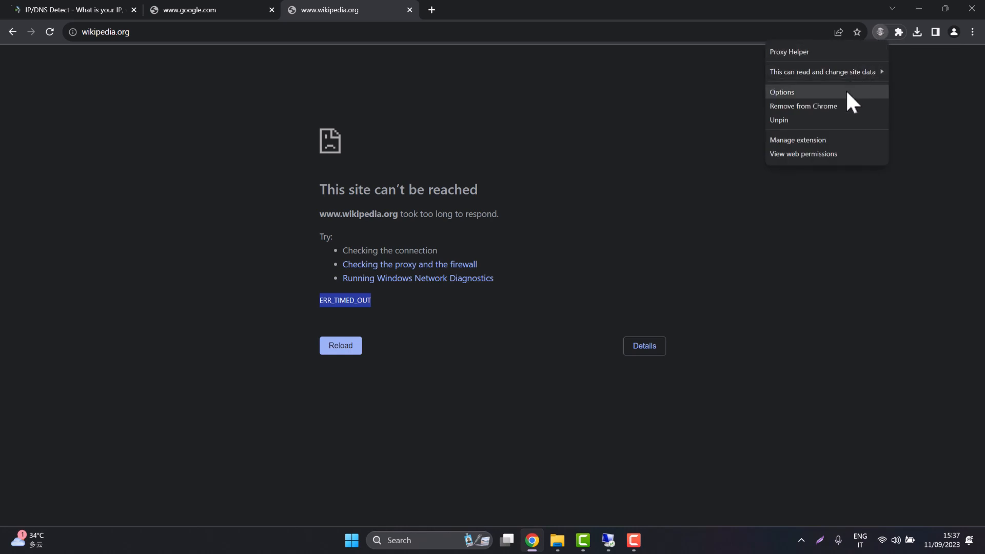
{"action": "mouse_move", "coordinate": [846, 105]}
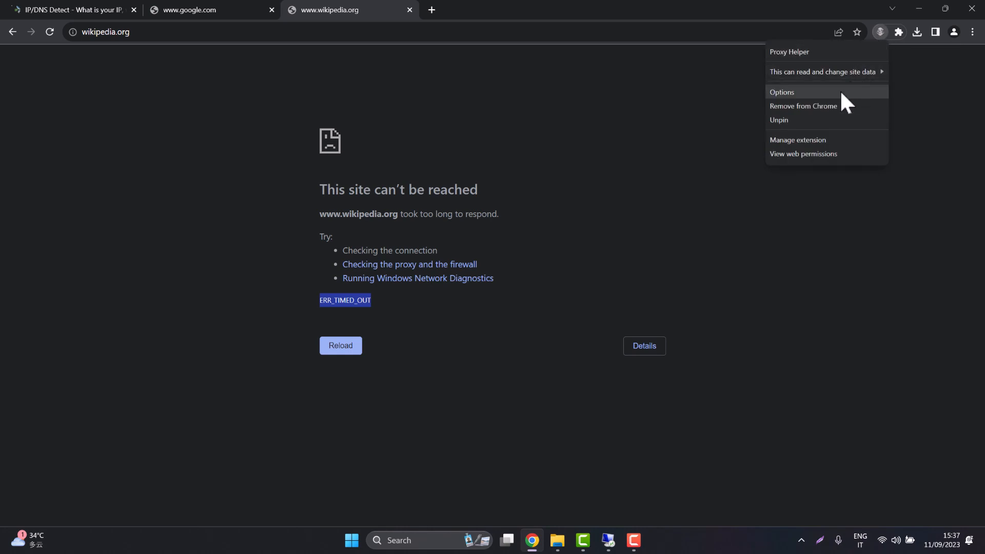
{"action": "left_click", "coordinate": [782, 92]}
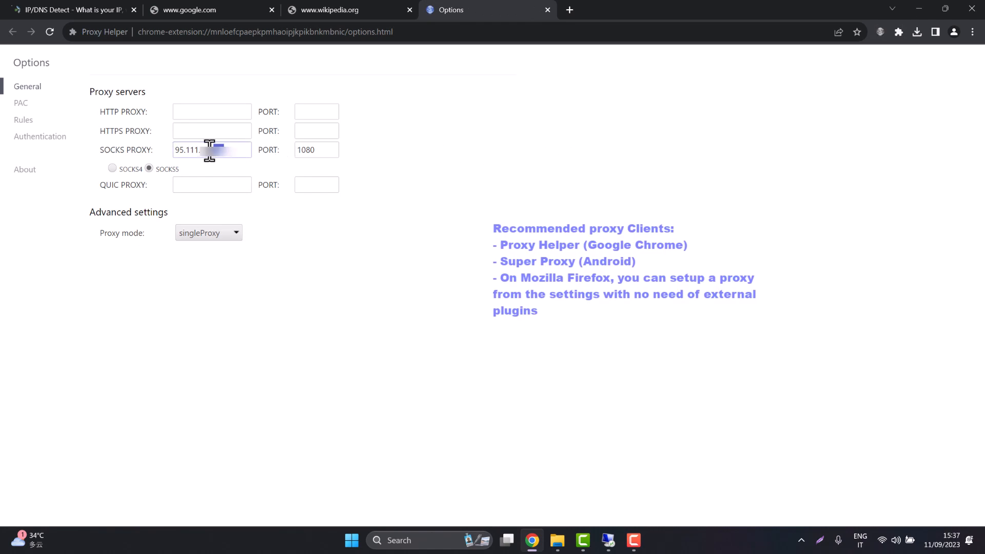
{"action": "double_click", "coordinate": [195, 150]}
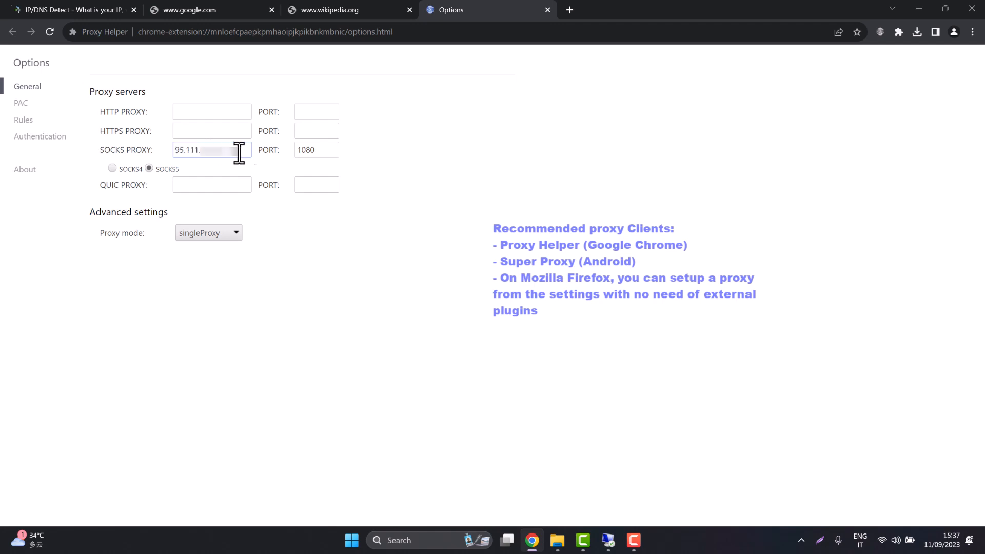
{"action": "left_click", "coordinate": [316, 149]}
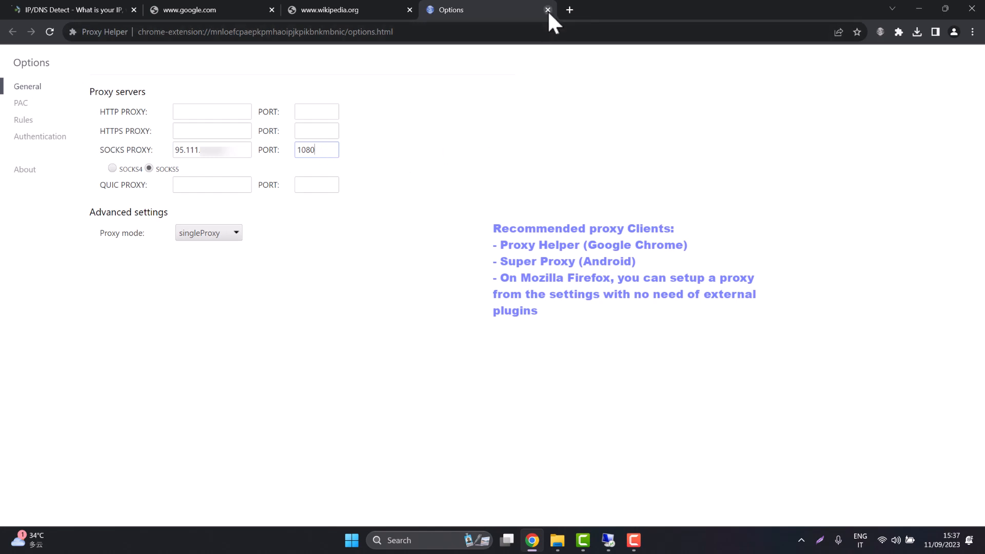
Switch Proxy Helper from DIRECT to the SOCKS proxy.
{"action": "left_click", "coordinate": [547, 9]}
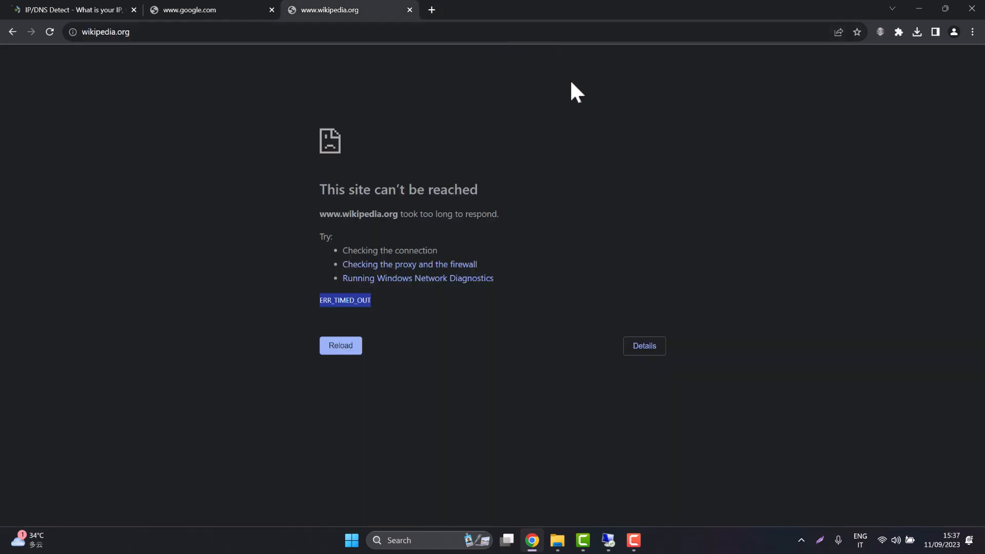
{"action": "mouse_move", "coordinate": [884, 57]}
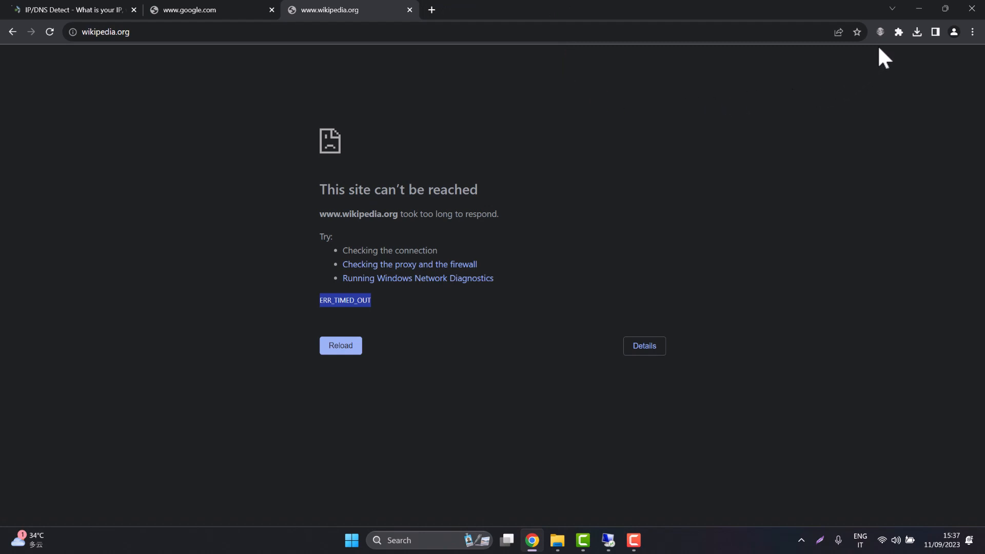
{"action": "mouse_move", "coordinate": [880, 32]}
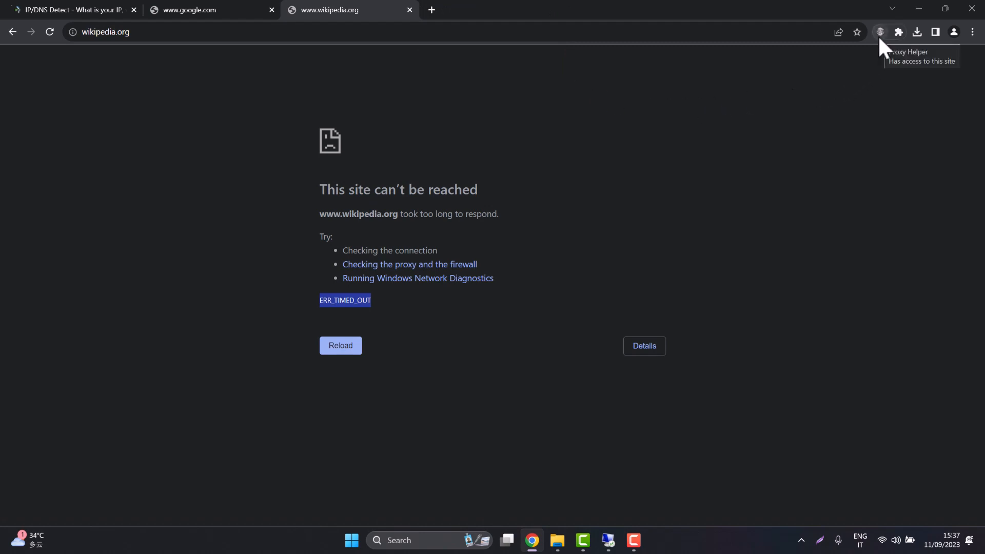
{"action": "left_click", "coordinate": [880, 32]}
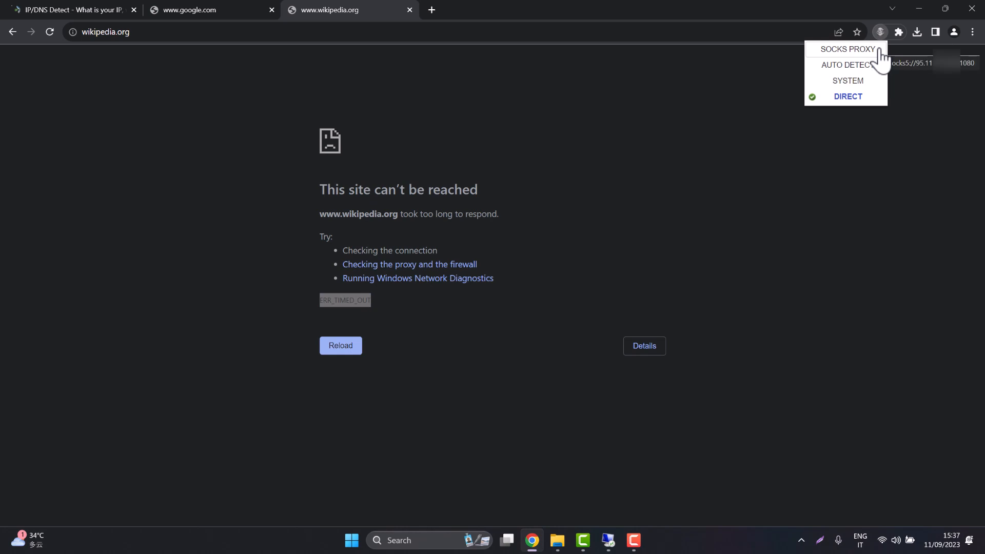
{"action": "left_click", "coordinate": [847, 50]}
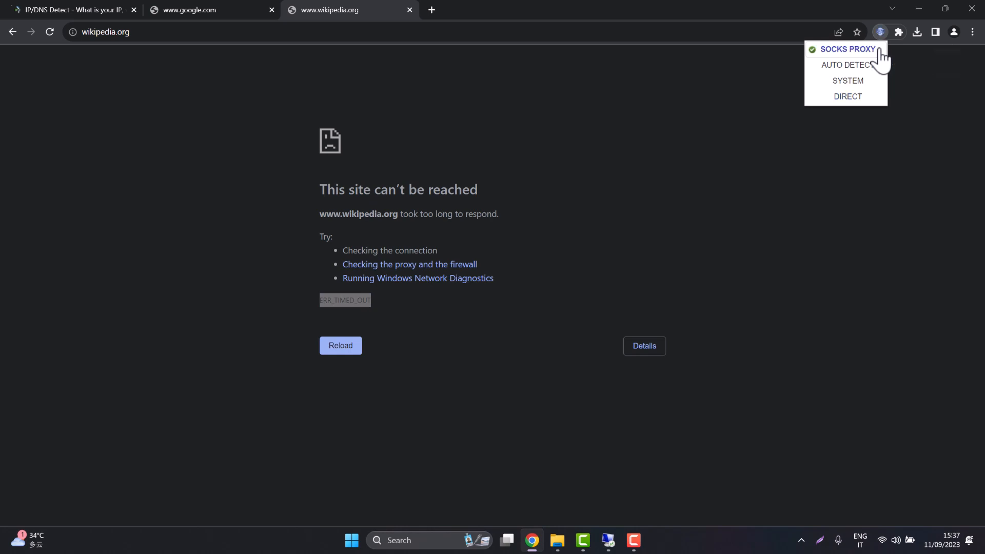
{"action": "mouse_move", "coordinate": [609, 78]}
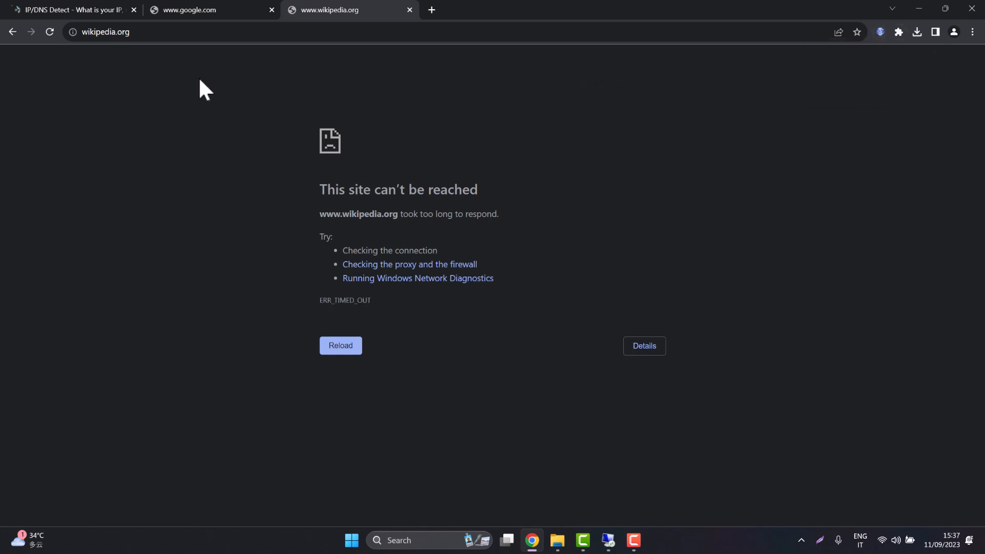
Reload ipleak.net so it reports a Germany - Bavaria IP address.
{"action": "left_click", "coordinate": [68, 9]}
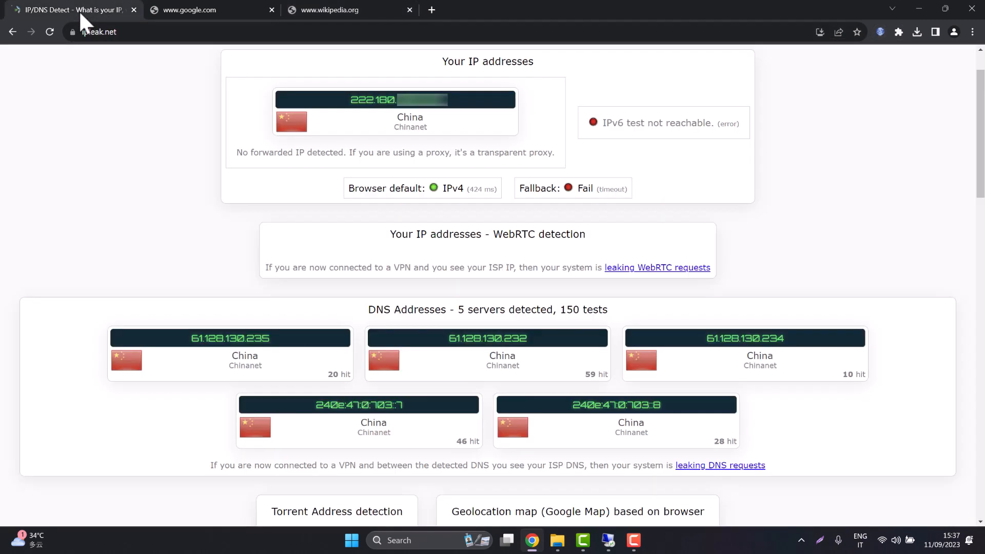
{"action": "mouse_move", "coordinate": [49, 32]}
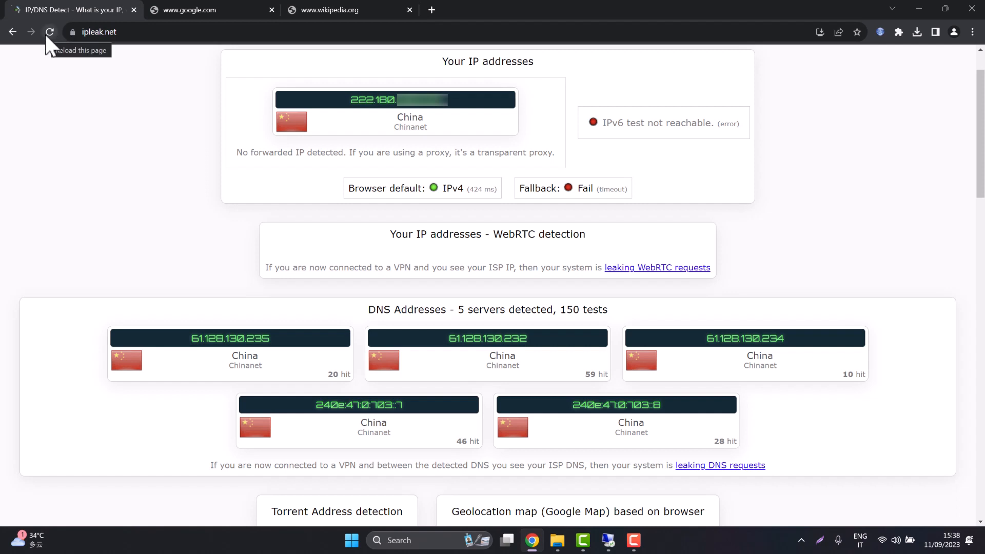
{"action": "left_click", "coordinate": [49, 32]}
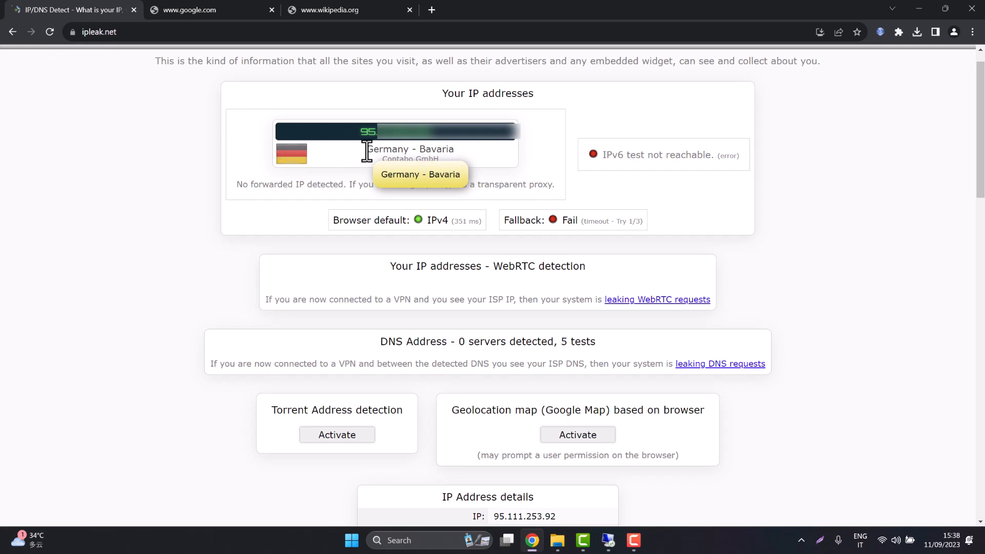
{"action": "mouse_move", "coordinate": [236, 19]}
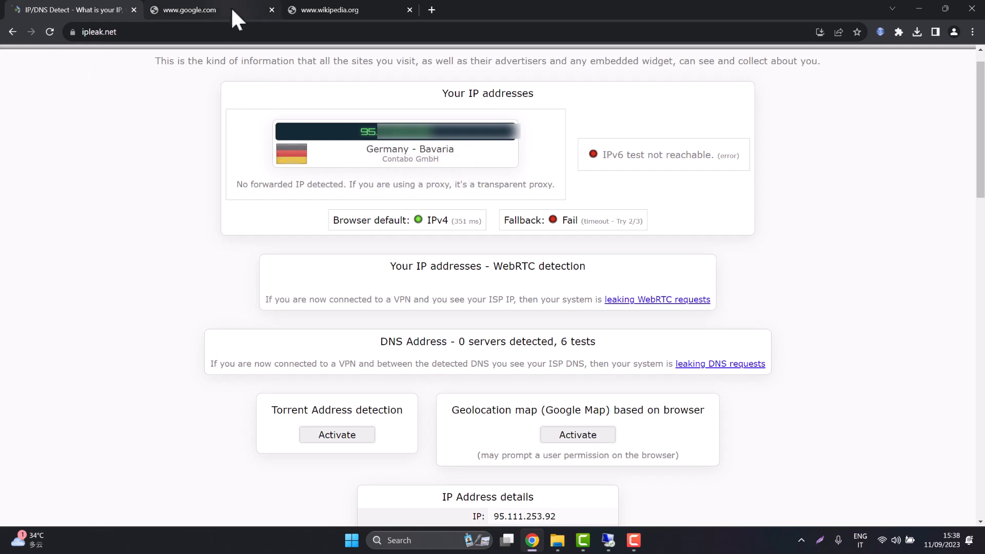
Reload the Google and Wikipedia tabs through the proxy so both load.
{"action": "left_click", "coordinate": [188, 10]}
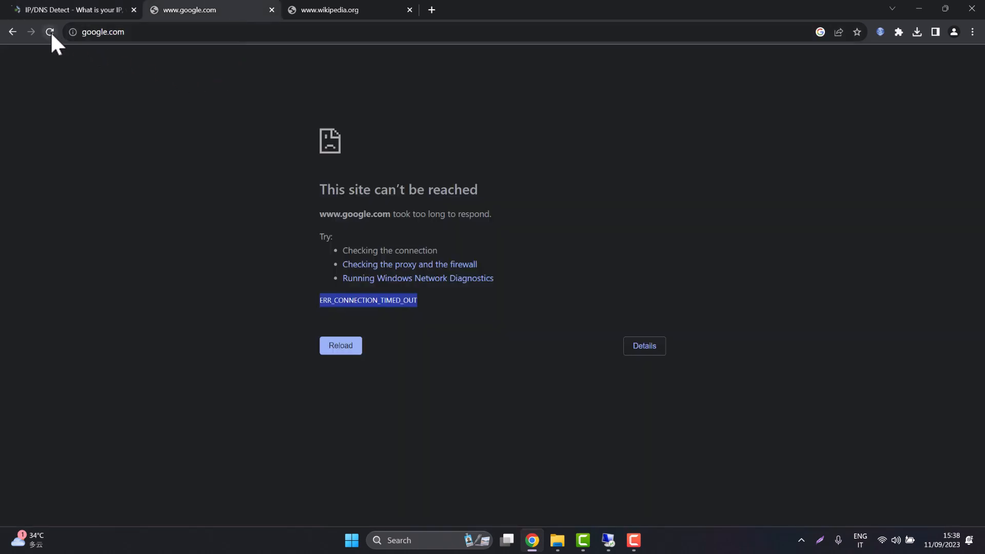
{"action": "left_click", "coordinate": [49, 31]}
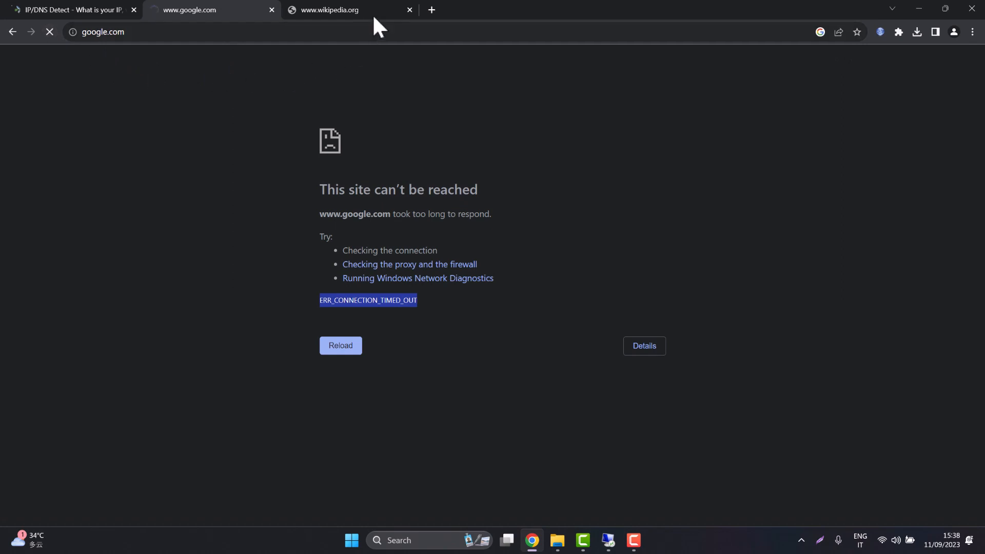
{"action": "left_click", "coordinate": [349, 10]}
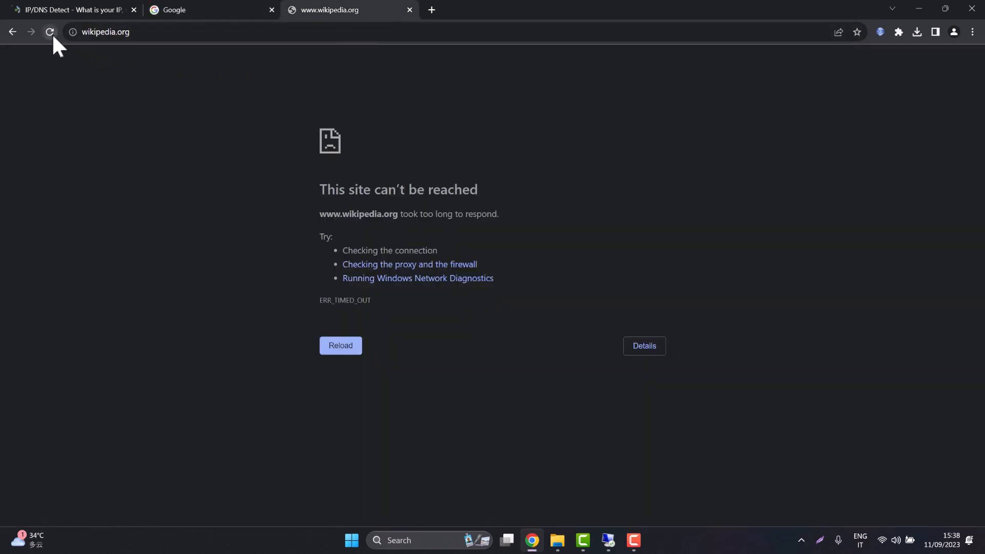
{"action": "left_click", "coordinate": [50, 31]}
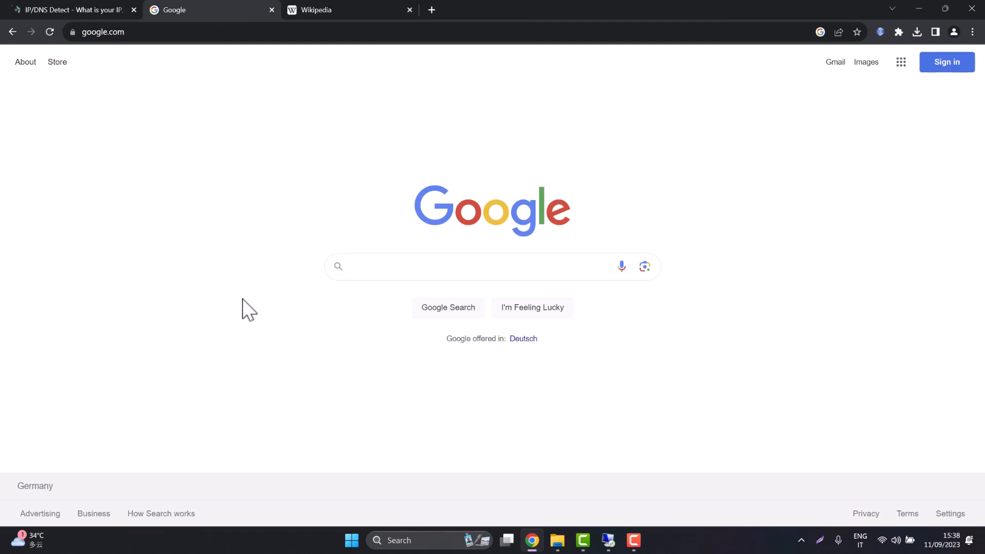
Search Google for China and look through the results served from Germany.
{"action": "type", "text": "China"}
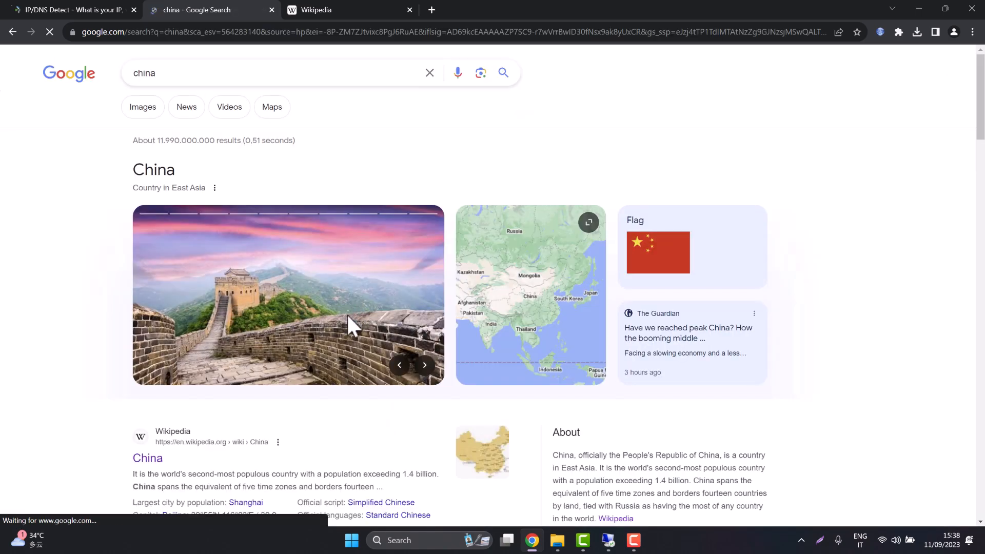
{"action": "scroll", "scroll_direction": "down", "scroll_amount": 3}
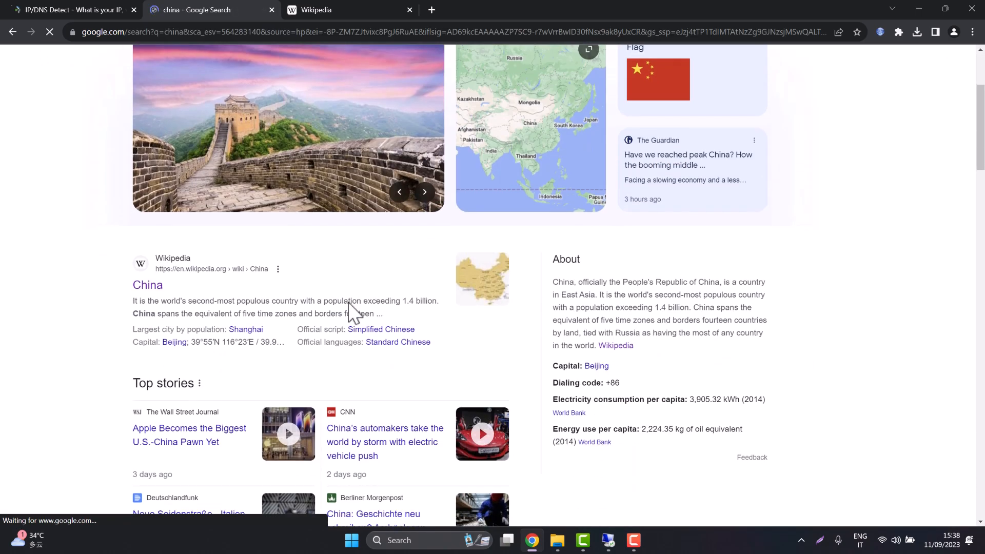
{"action": "scroll", "scroll_direction": "up", "scroll_amount": 3}
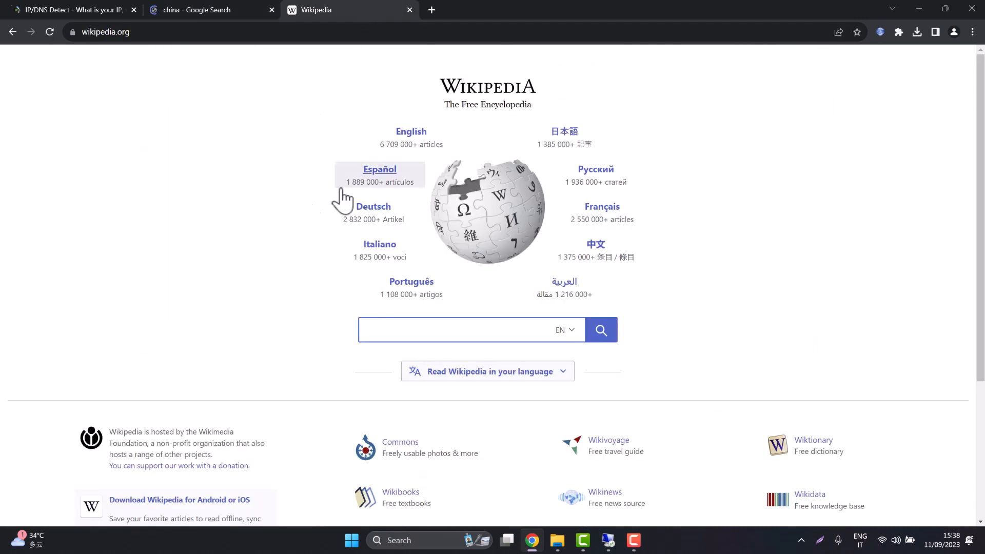
Search Wikipedia for "China" and skim up and down the English China article.
{"action": "type", "text": "China"}
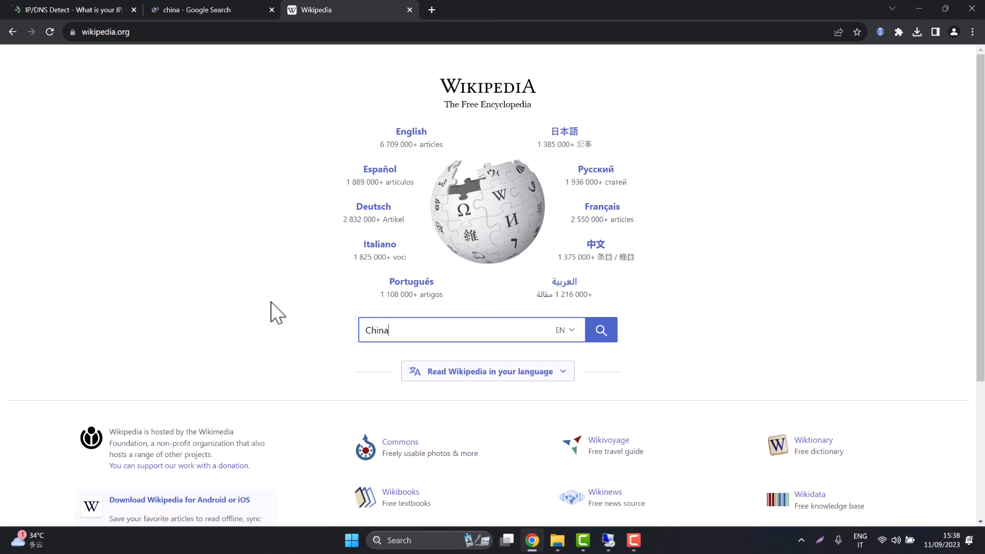
{"action": "mouse_move", "coordinate": [314, 358]}
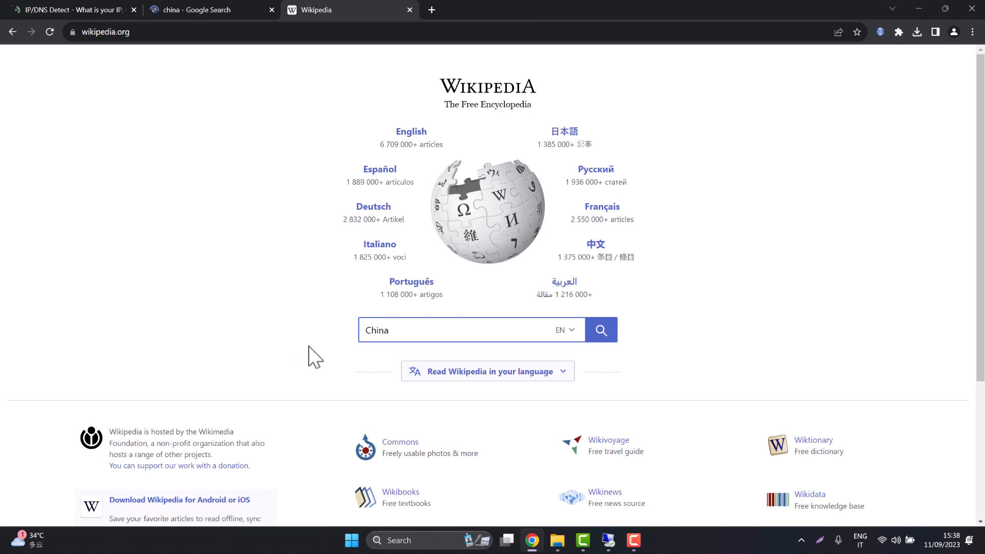
{"action": "left_click", "coordinate": [600, 330]}
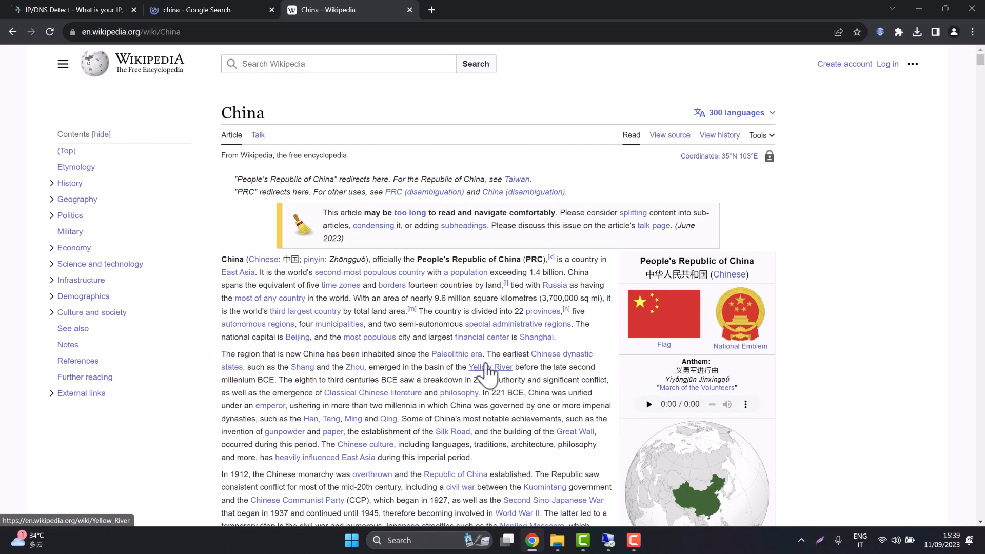
{"action": "mouse_move", "coordinate": [486, 367]}
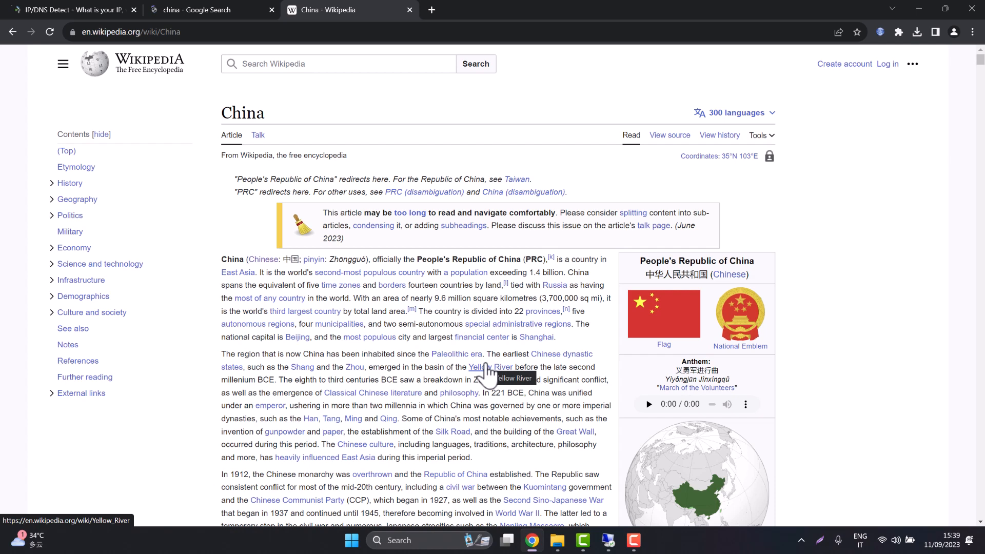
{"action": "mouse_move", "coordinate": [533, 369]}
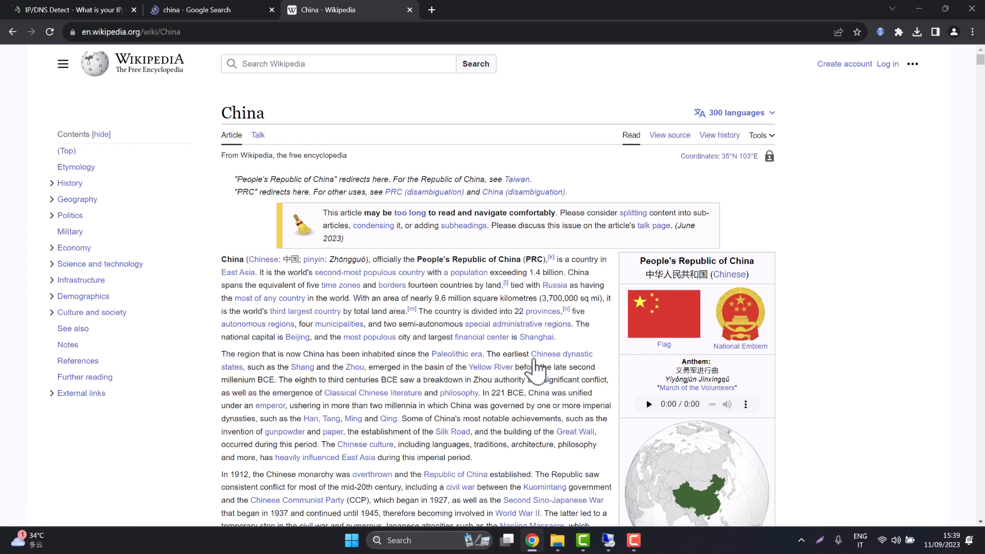
{"action": "scroll", "scroll_direction": "down", "scroll_amount": 3}
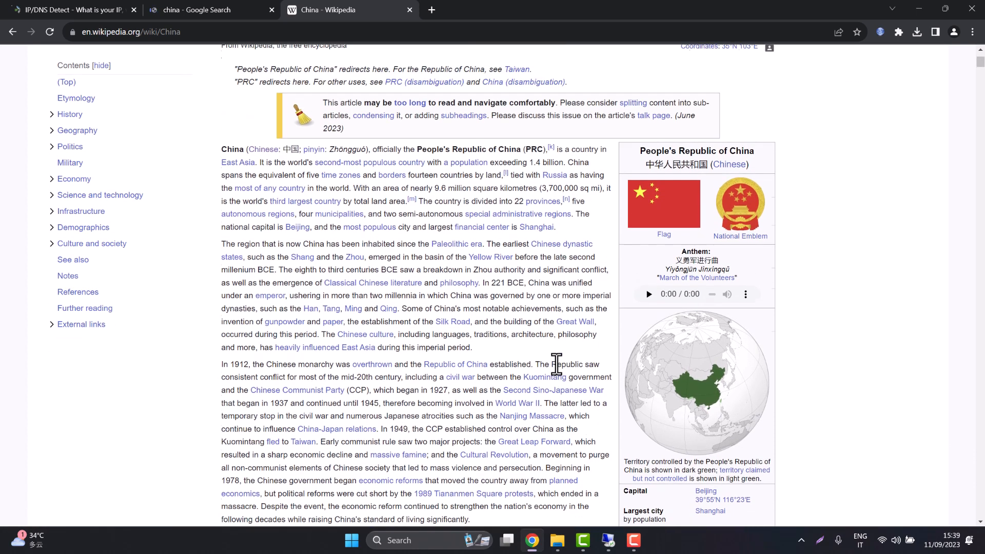
{"action": "scroll", "scroll_direction": "up", "scroll_amount": 3}
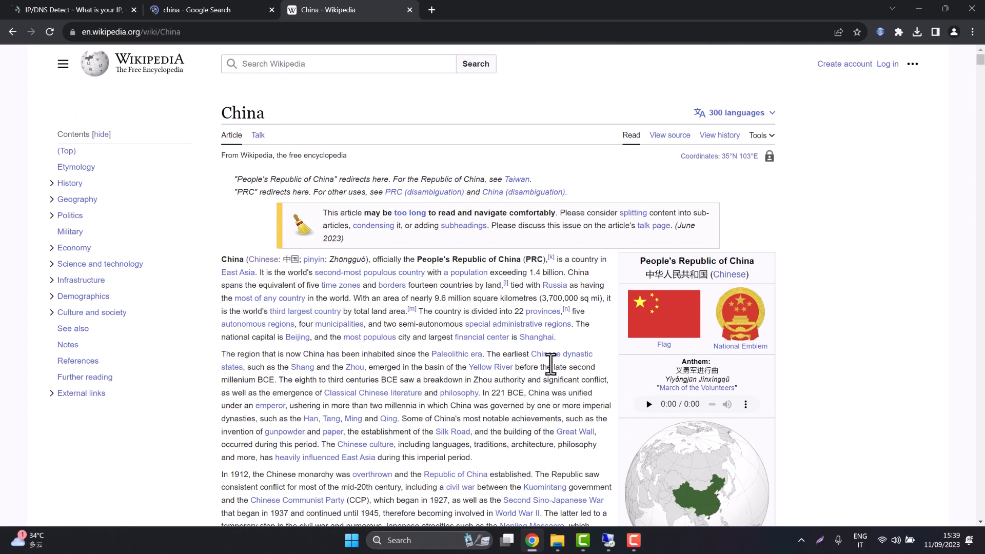
{"action": "mouse_move", "coordinate": [606, 541]}
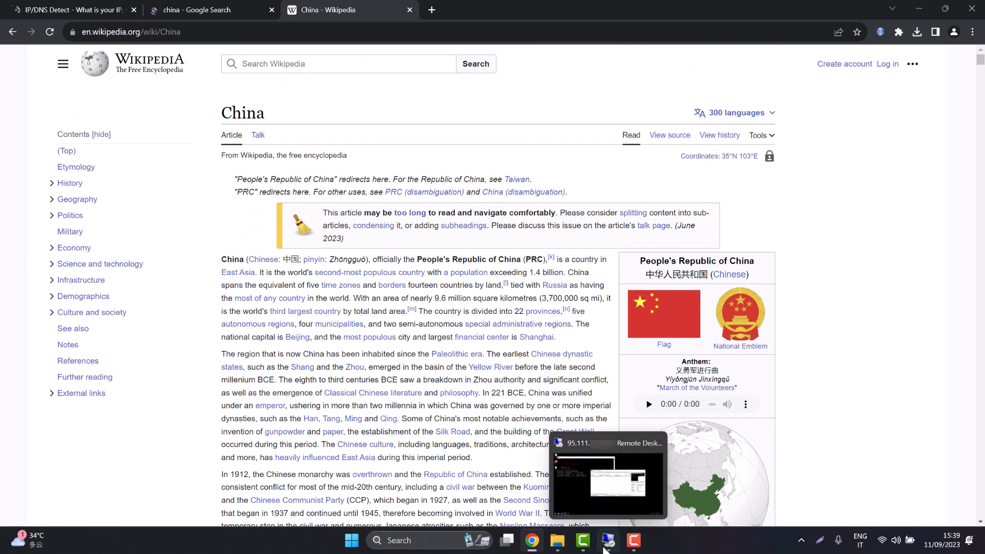
In the remote session, inspect the running Direct SOCKS5 proxy entry via Manage Proxy and dismiss its details.
{"action": "left_click", "coordinate": [605, 540]}
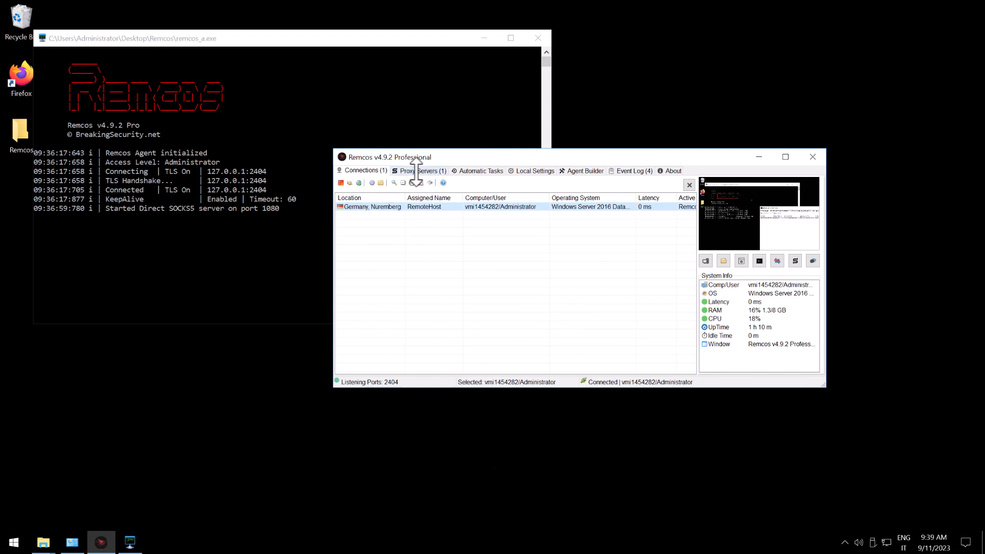
{"action": "left_click", "coordinate": [421, 171]}
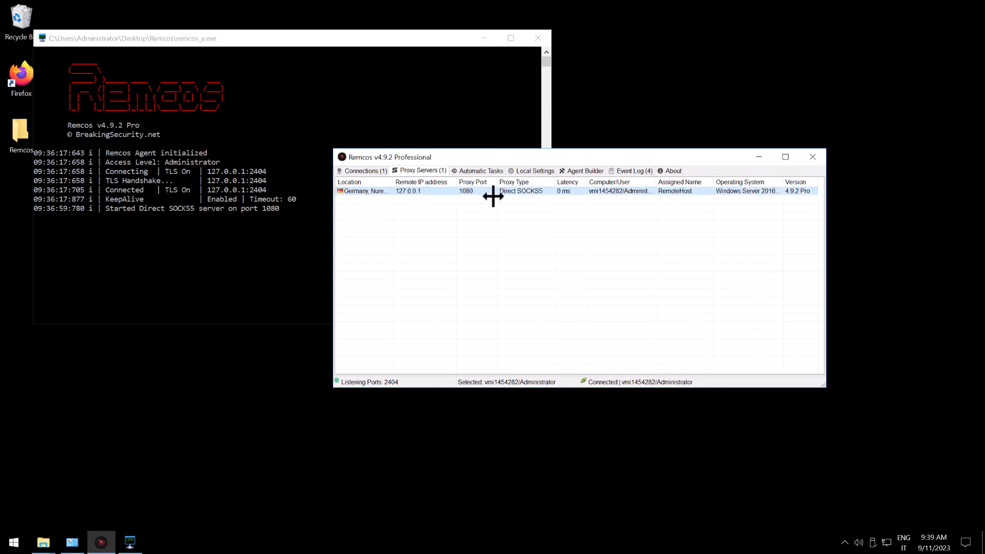
{"action": "right_click", "coordinate": [493, 191]}
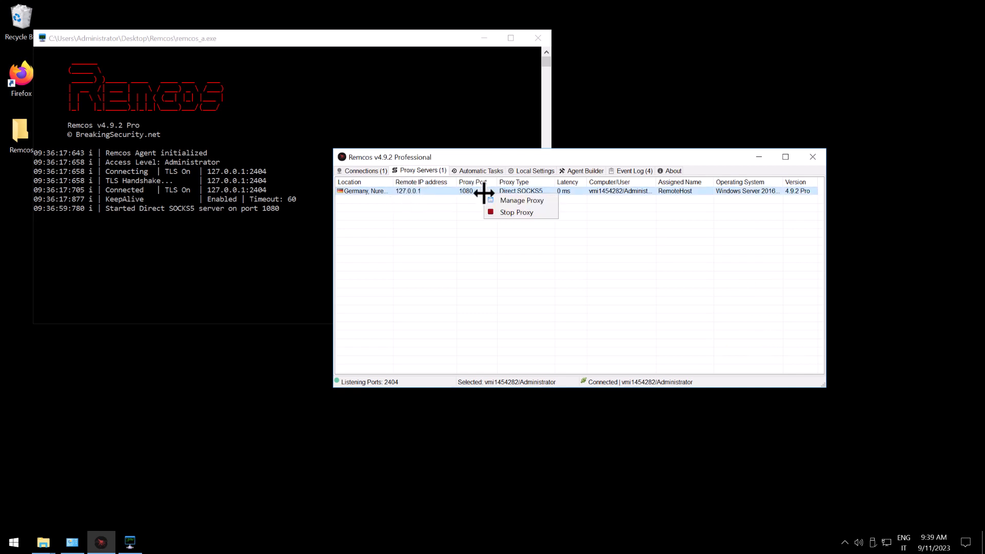
{"action": "mouse_move", "coordinate": [521, 200]}
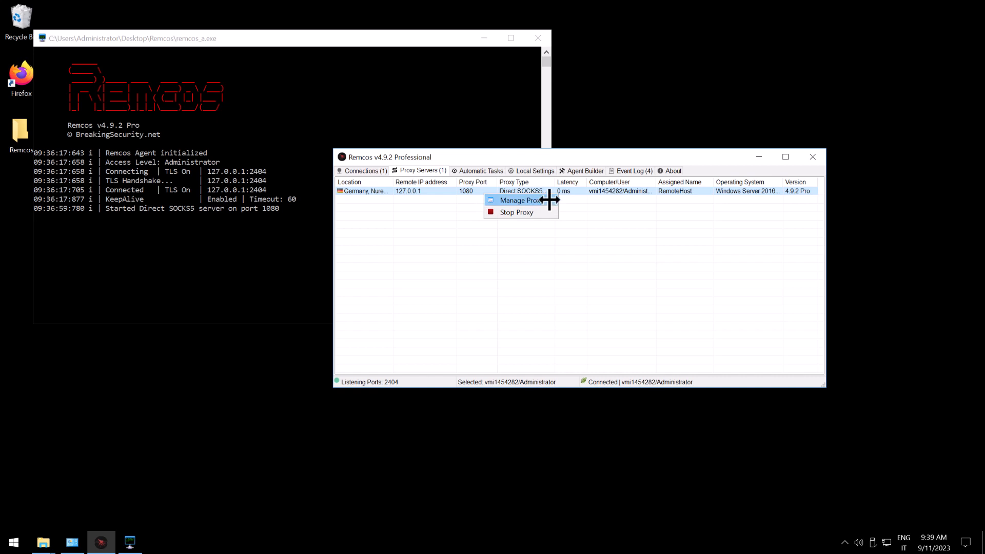
{"action": "left_click", "coordinate": [517, 200]}
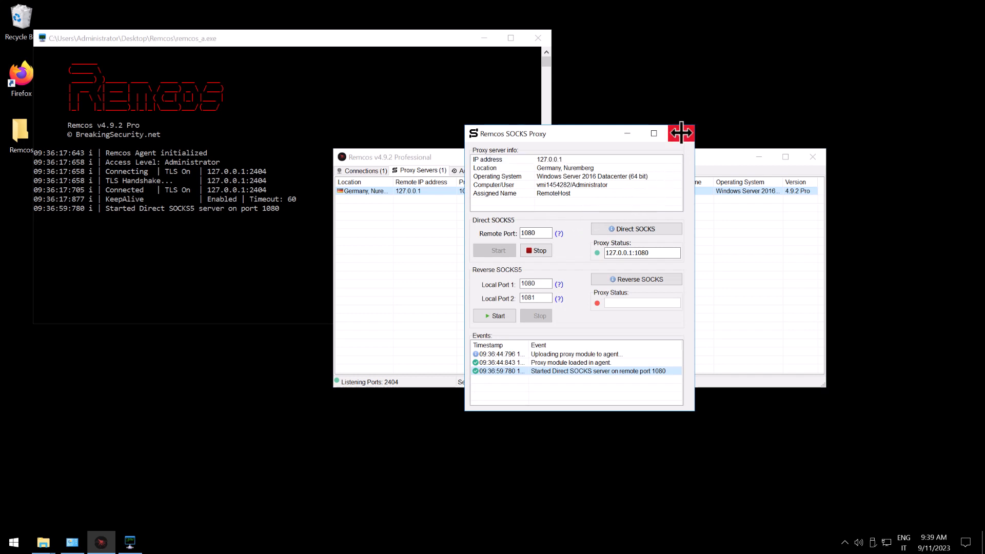
{"action": "left_click", "coordinate": [681, 134]}
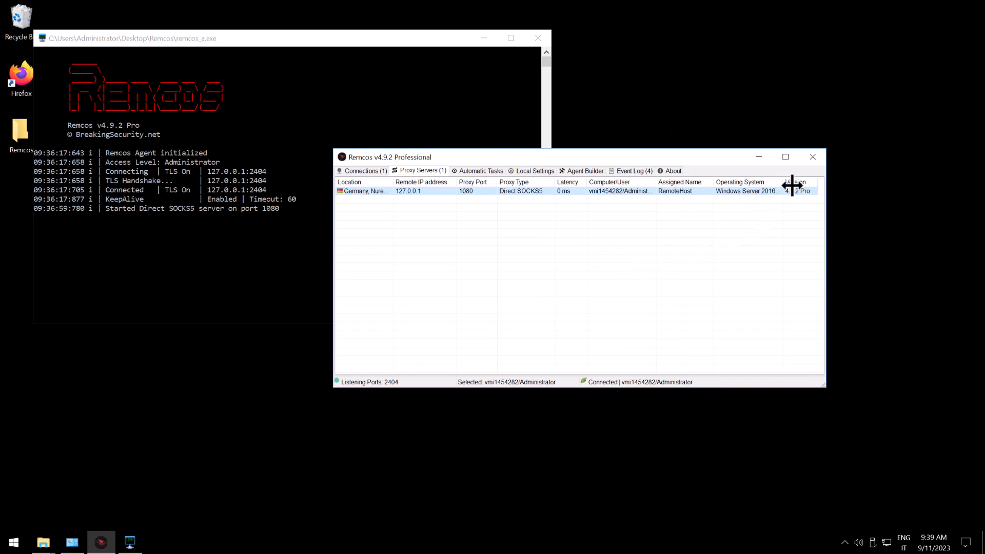
{"action": "mouse_move", "coordinate": [820, 156]}
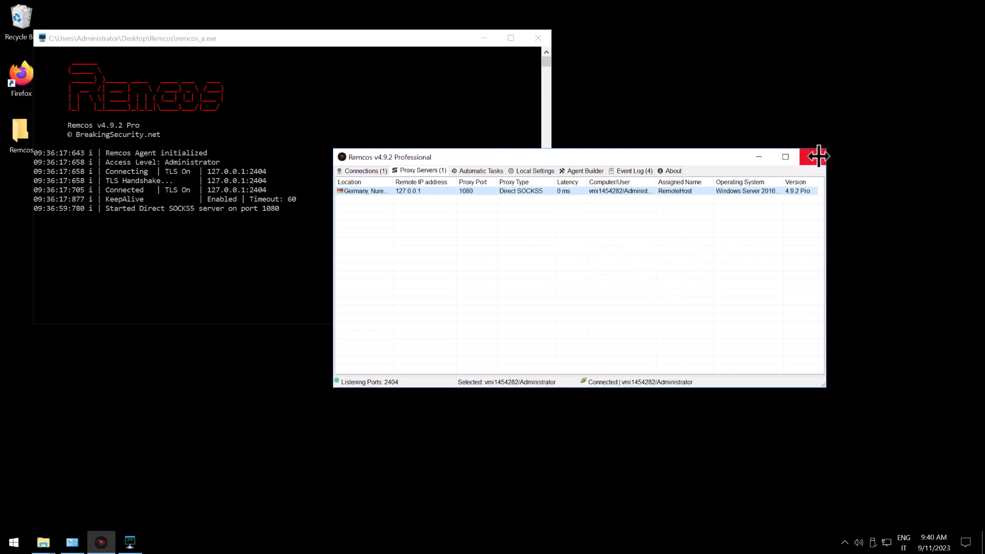
Close the Remcos controller window, leaving the agent reporting disconnection.
{"action": "left_click", "coordinate": [814, 156]}
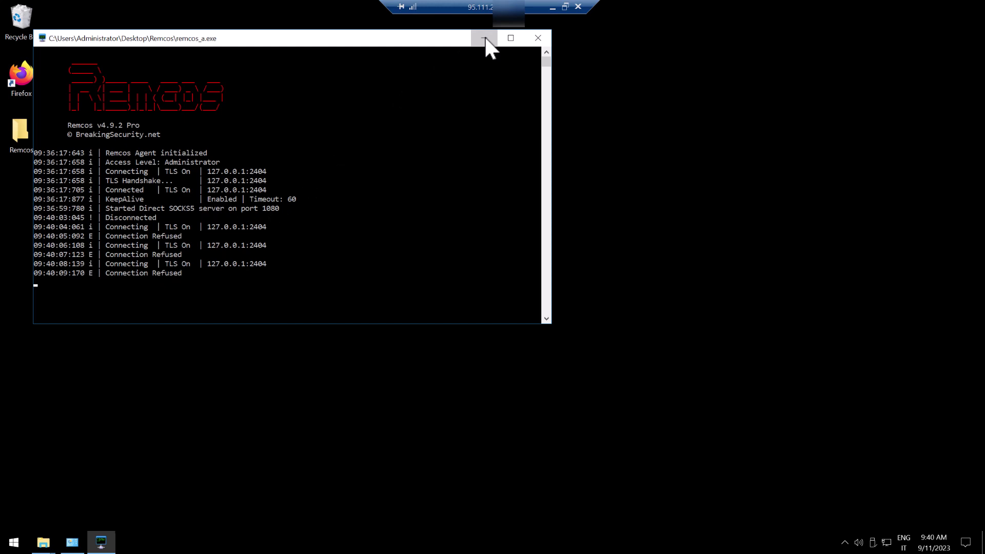
Minimize the remcos_a.exe agent console to reveal the empty server desktop.
{"action": "left_click", "coordinate": [483, 38]}
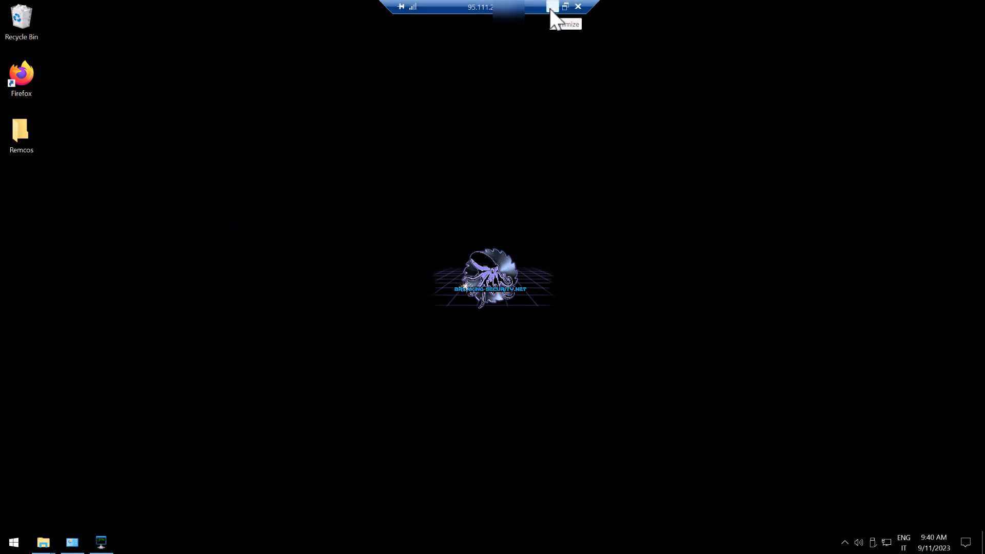
Leave the remote session, return to the Google results for "china" and scroll further down.
{"action": "left_click", "coordinate": [552, 6]}
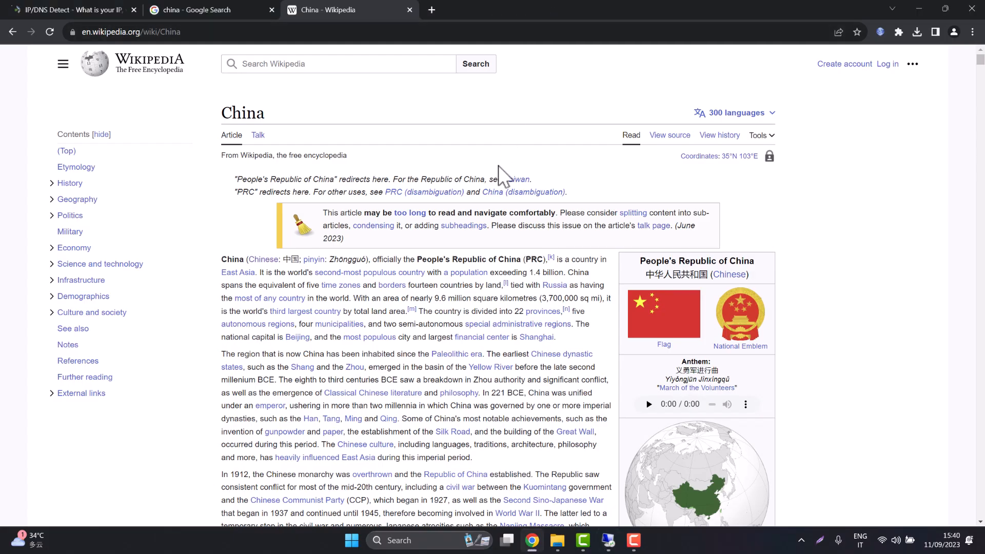
{"action": "mouse_move", "coordinate": [258, 189]}
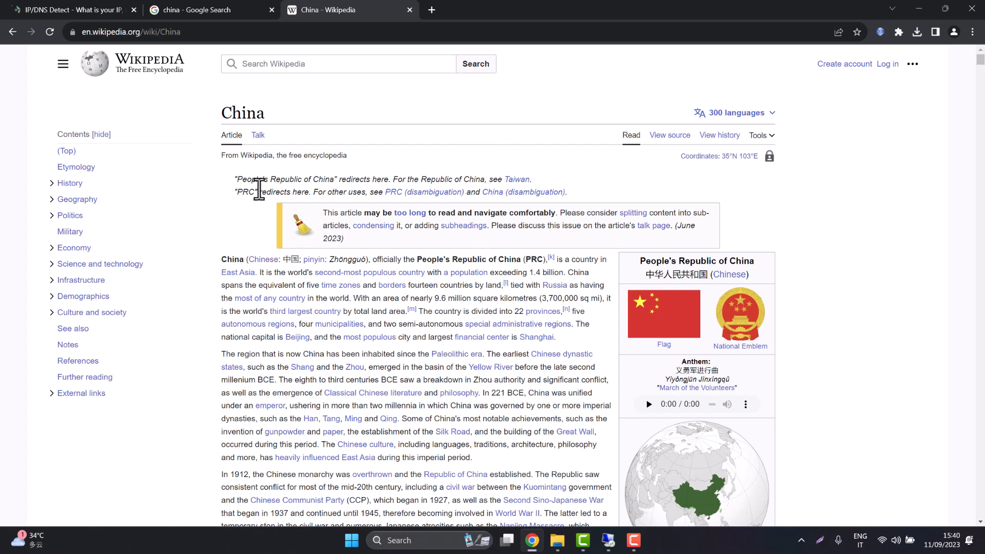
{"action": "mouse_move", "coordinate": [262, 259]}
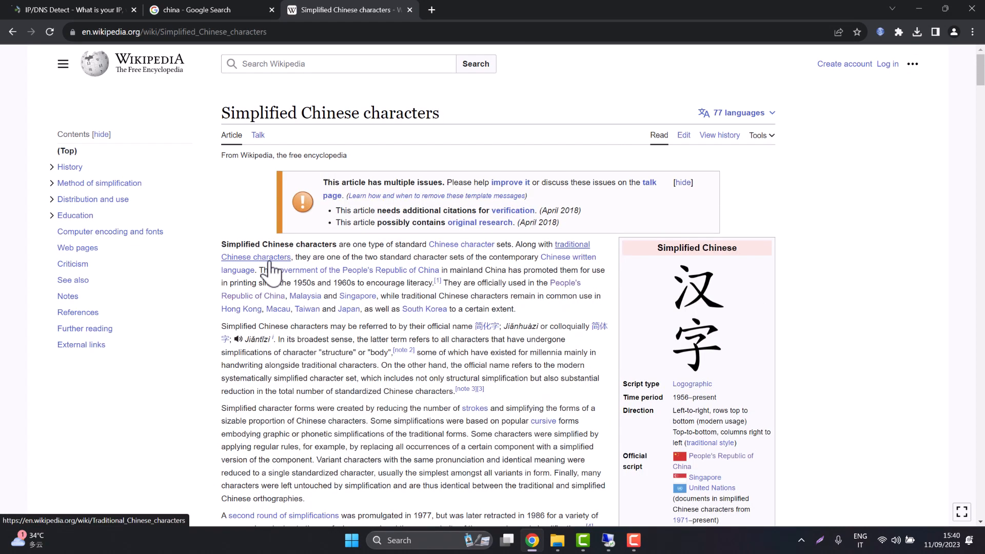
{"action": "mouse_move", "coordinate": [355, 361]}
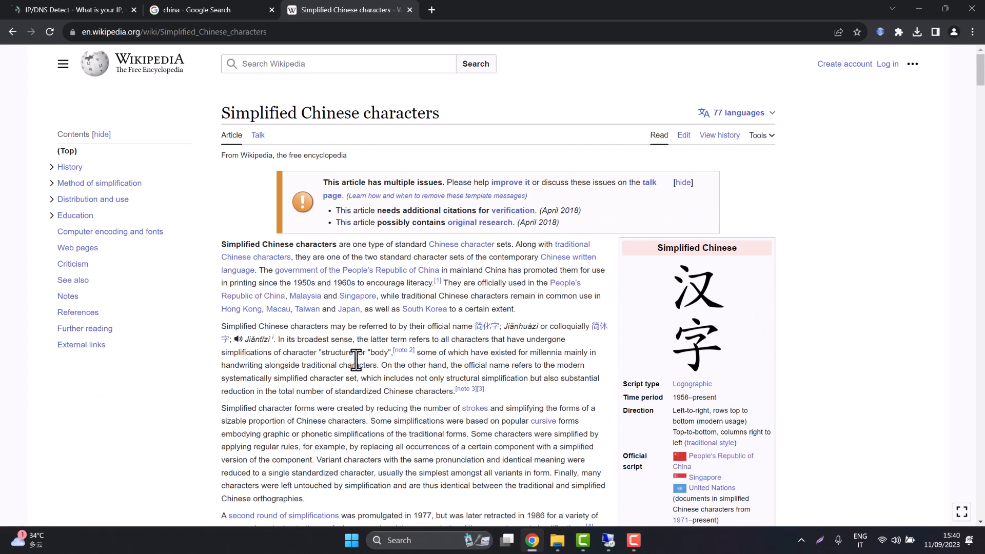
{"action": "left_click", "coordinate": [210, 9]}
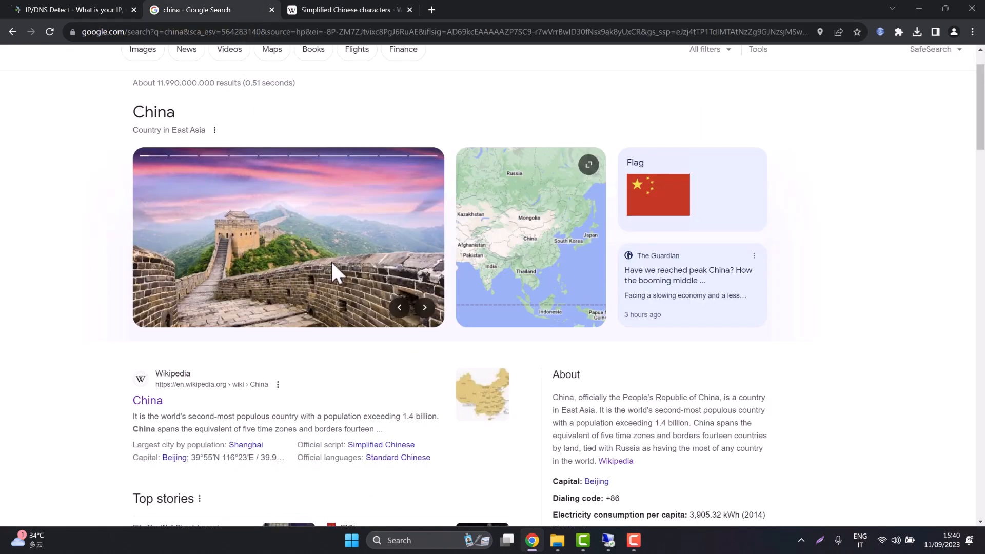
{"action": "mouse_move", "coordinate": [417, 375]}
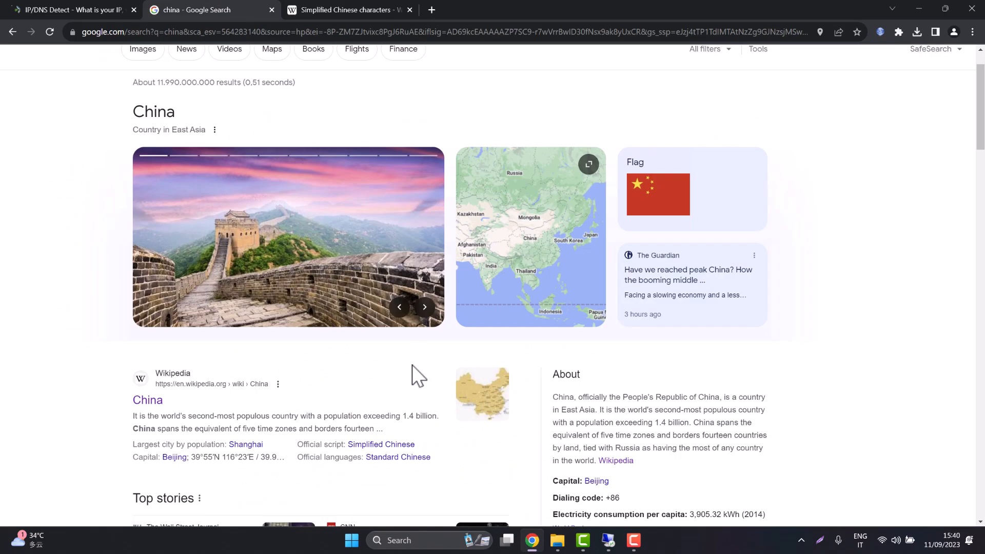
{"action": "scroll", "scroll_direction": "down", "scroll_amount": 3}
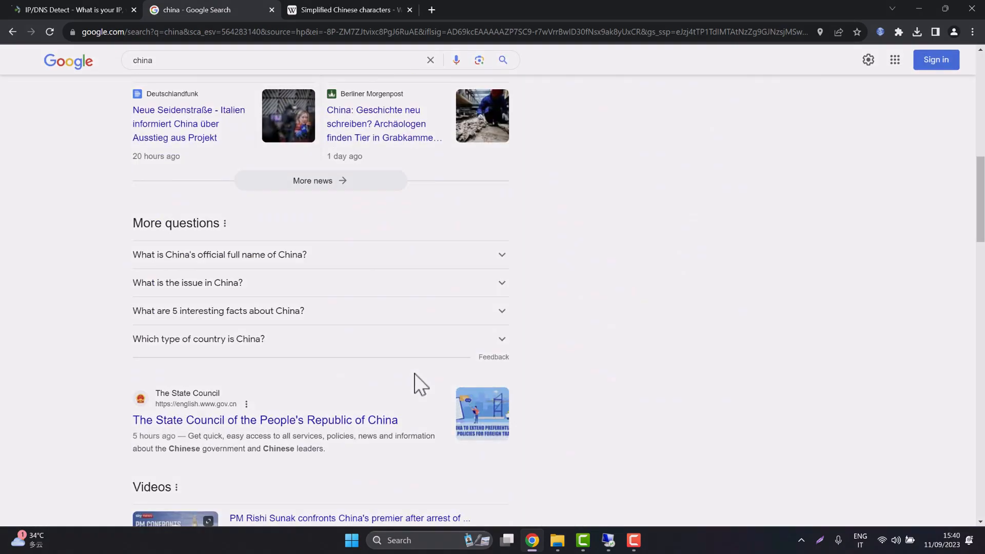